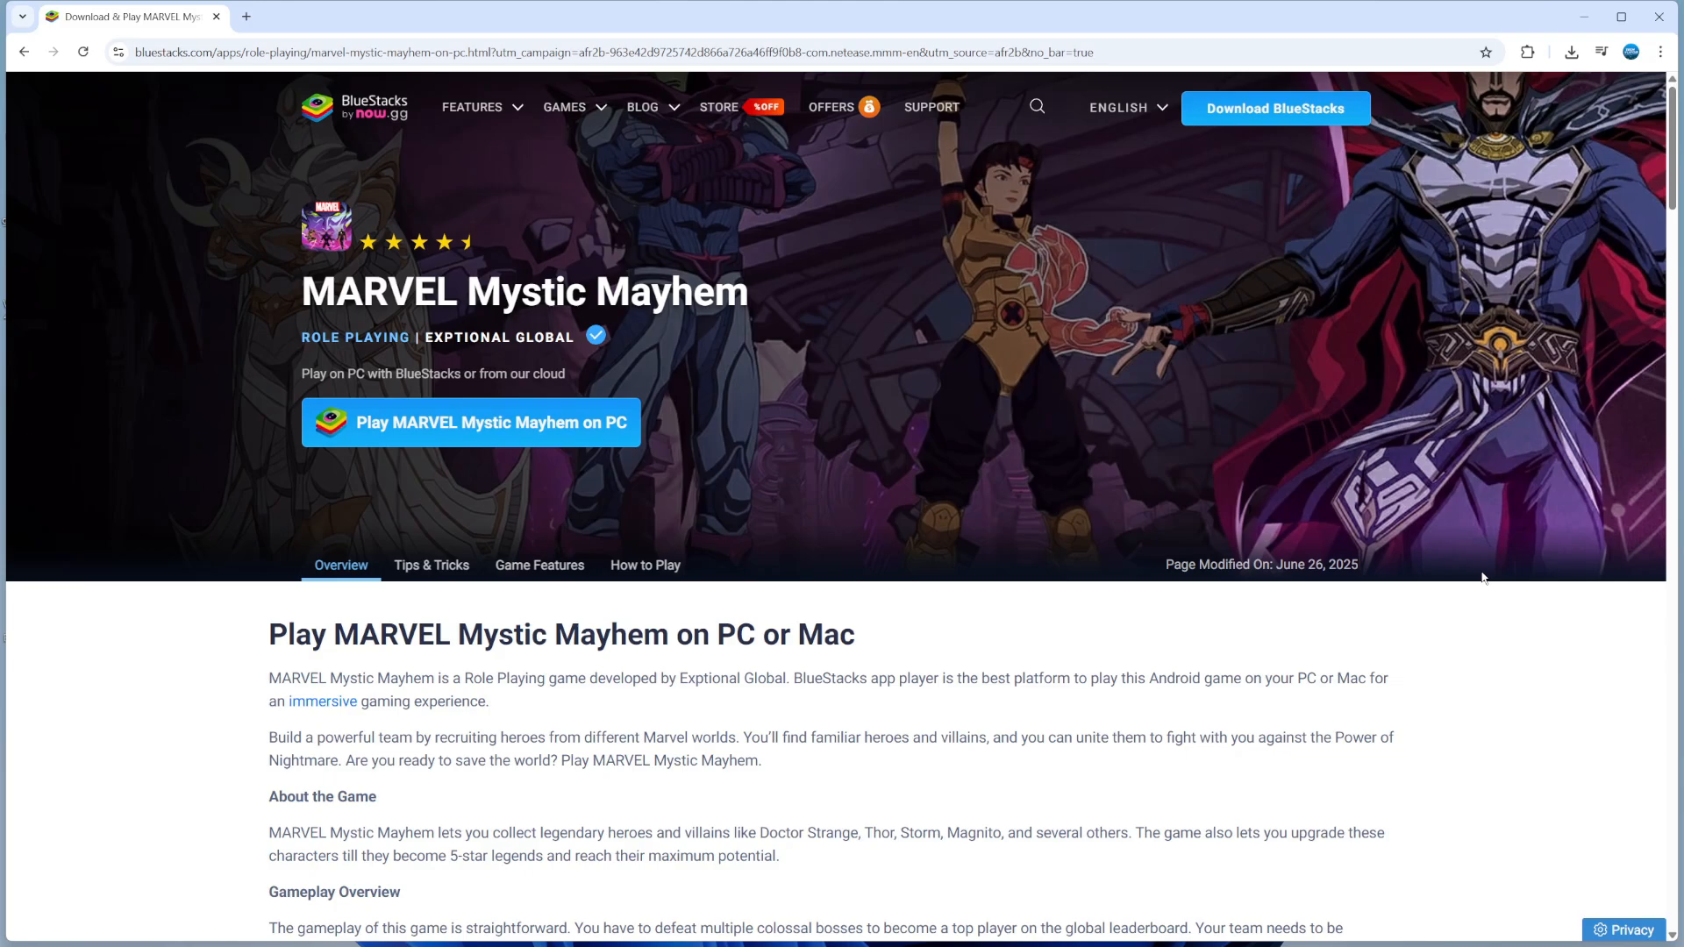
pyautogui.moveTo(1365, 497)
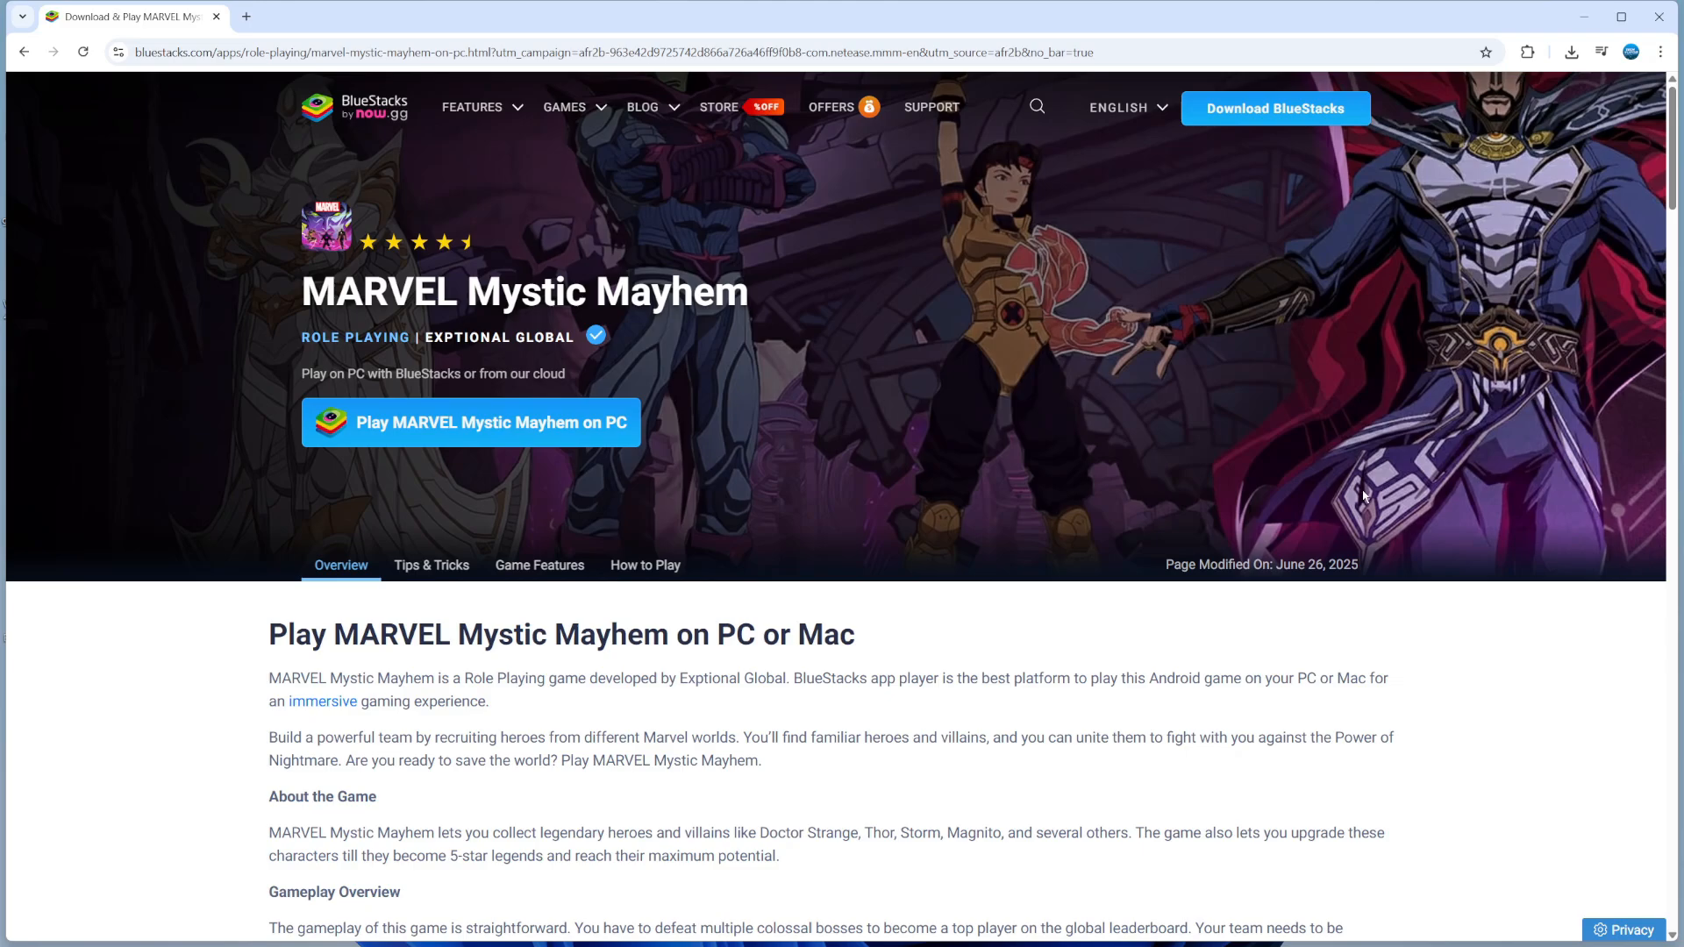
pyautogui.moveTo(703, 489)
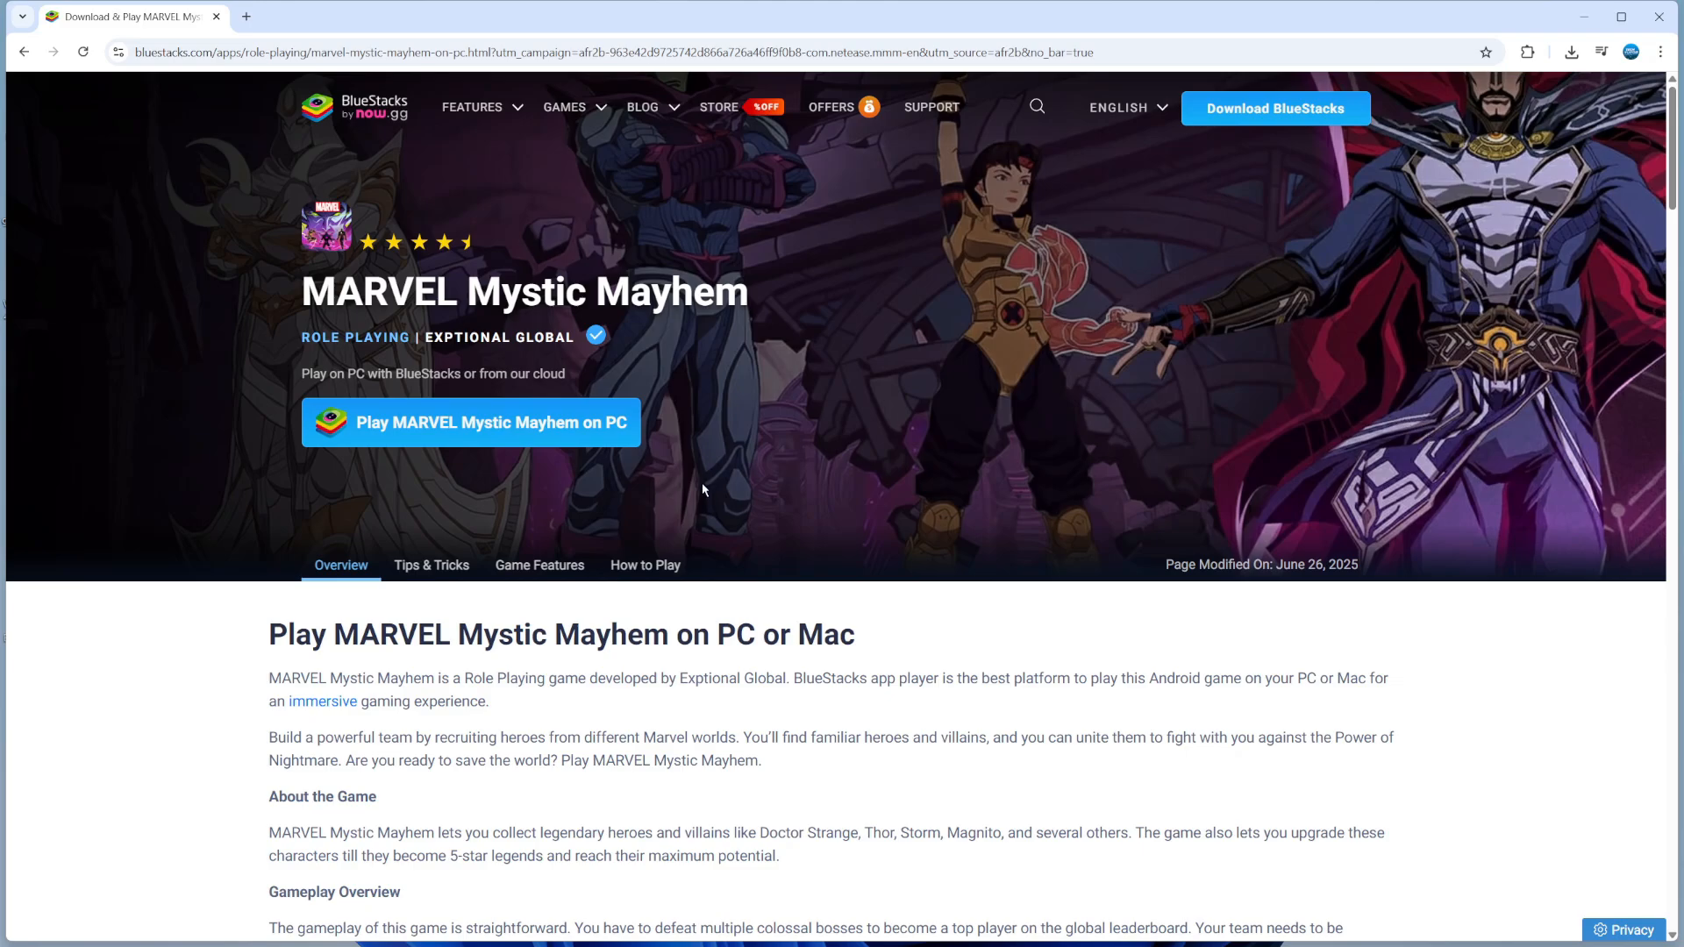
pyautogui.moveTo(558, 441)
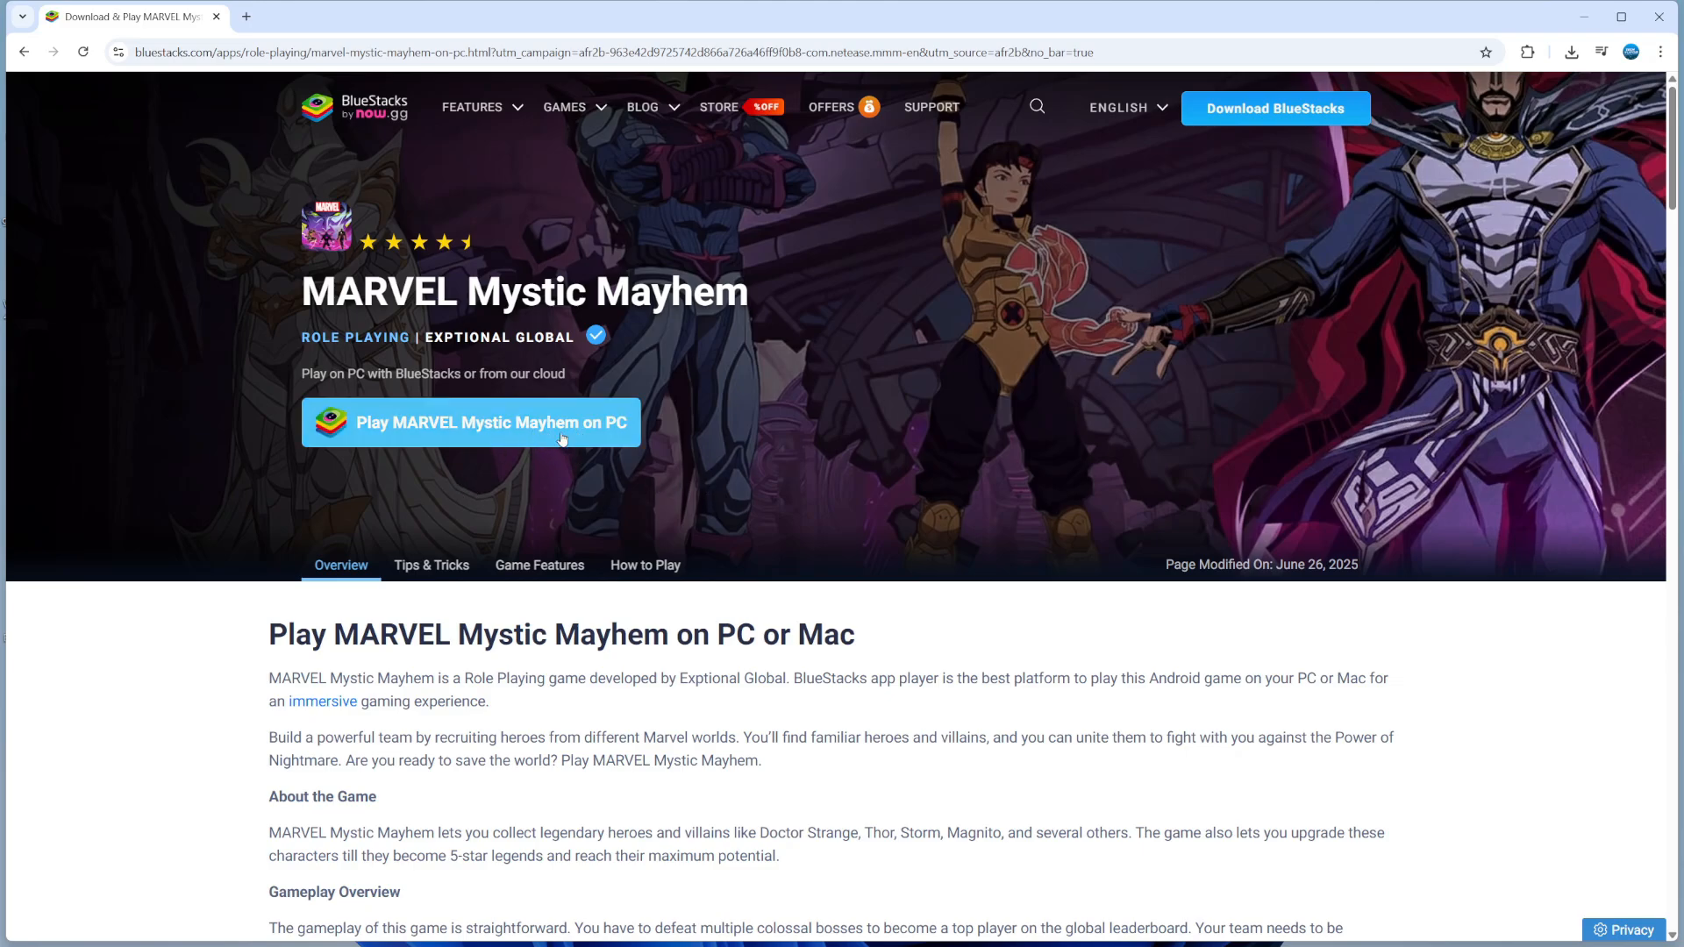
# Download the BlueStacks installer from the MARVEL Mystic Mayhem page and run the .exe from Chrome's downloads
pyautogui.click(470, 423)
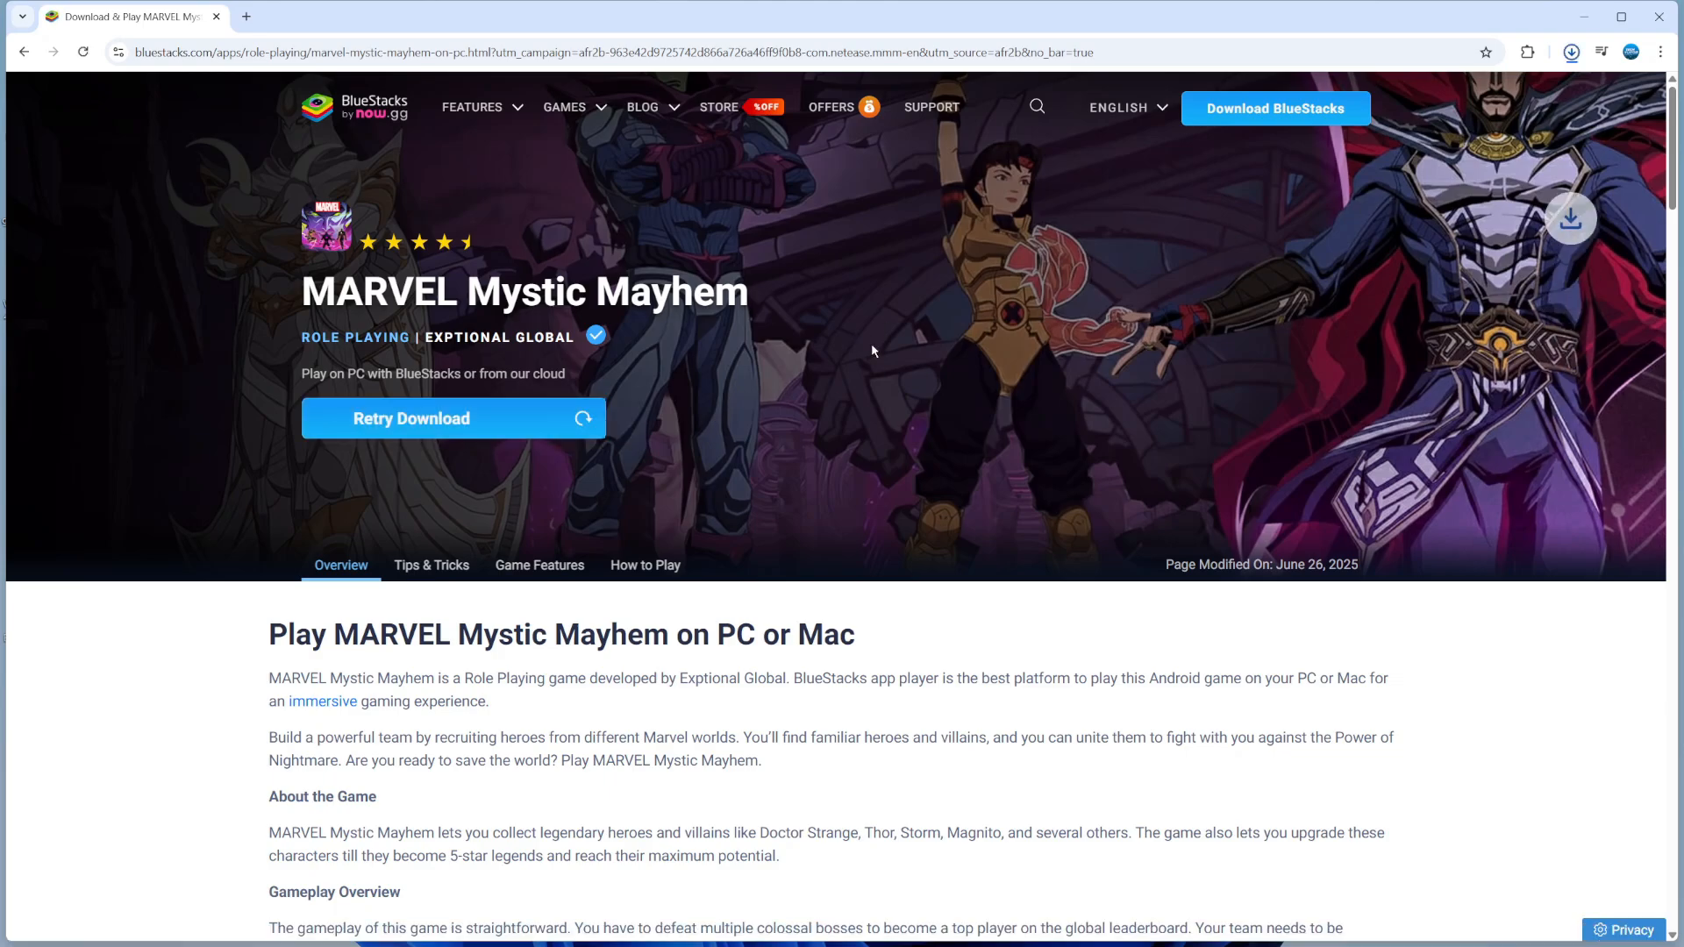
pyautogui.click(1570, 50)
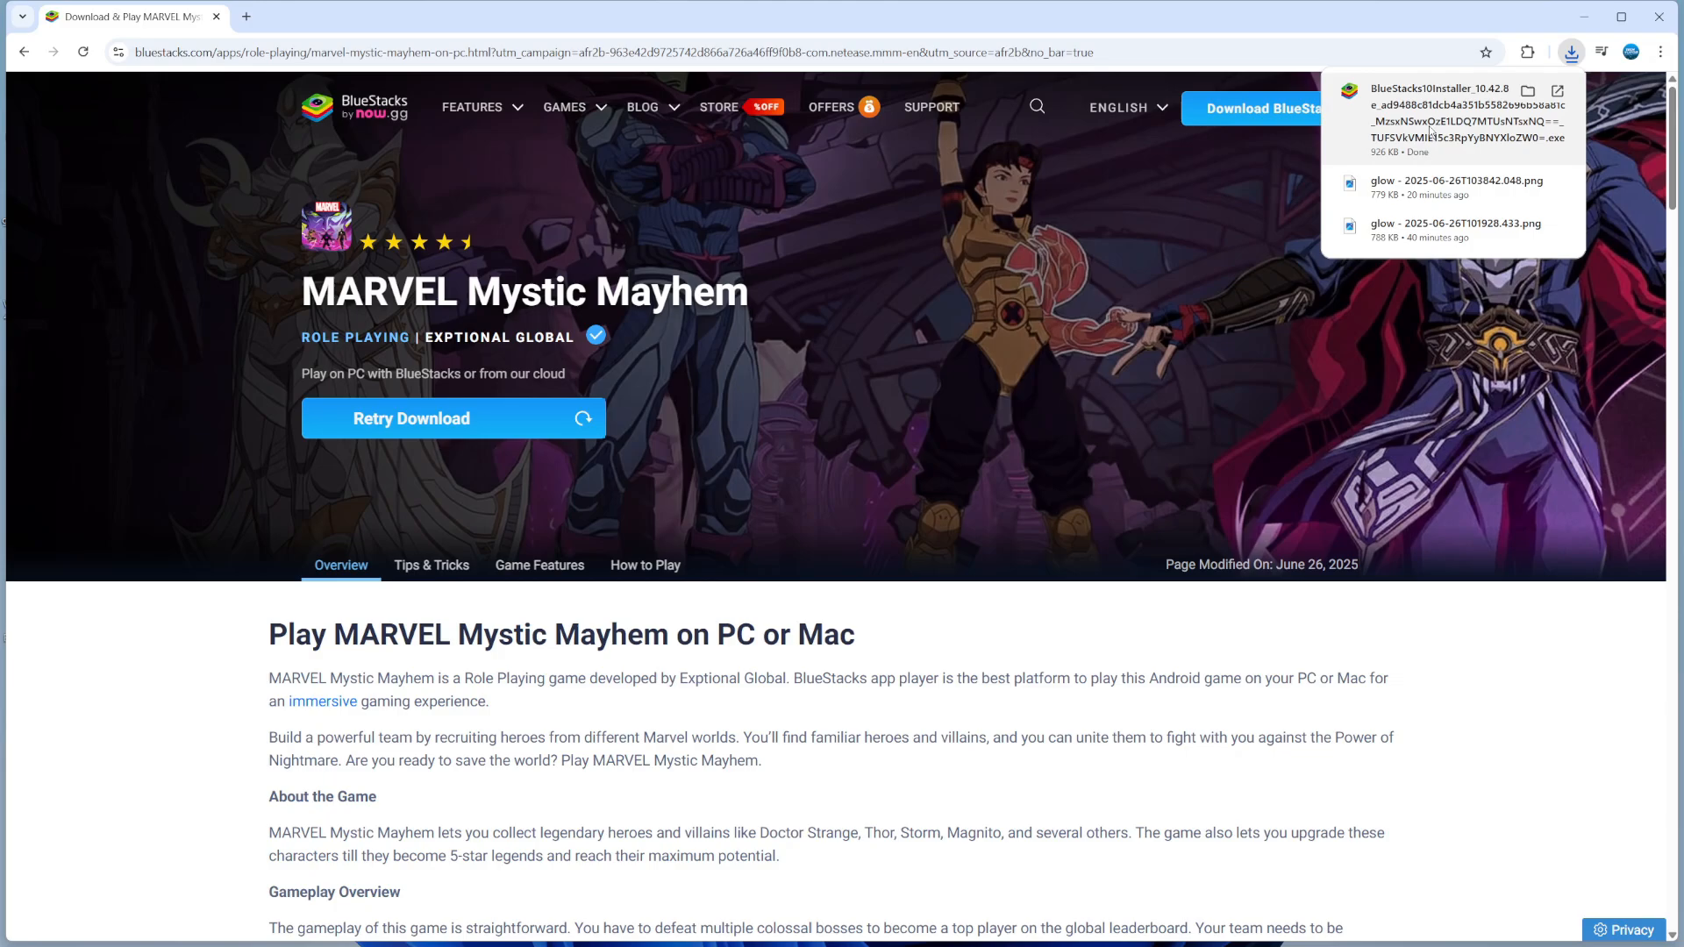
pyautogui.click(1159, 295)
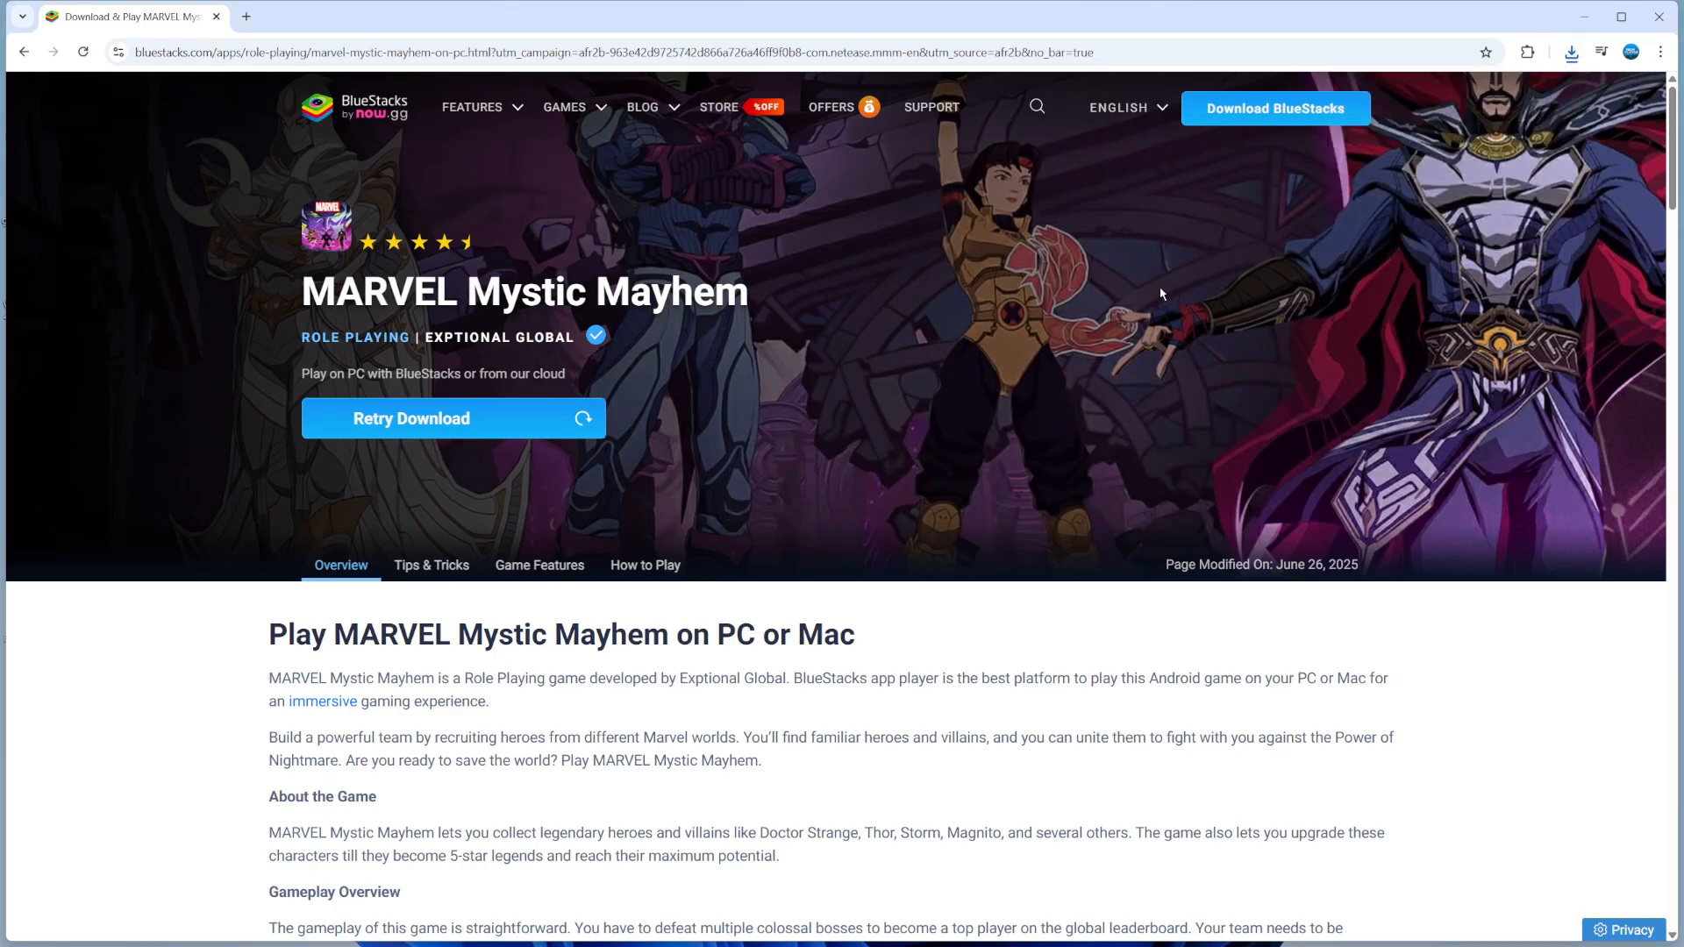
pyautogui.moveTo(781, 603)
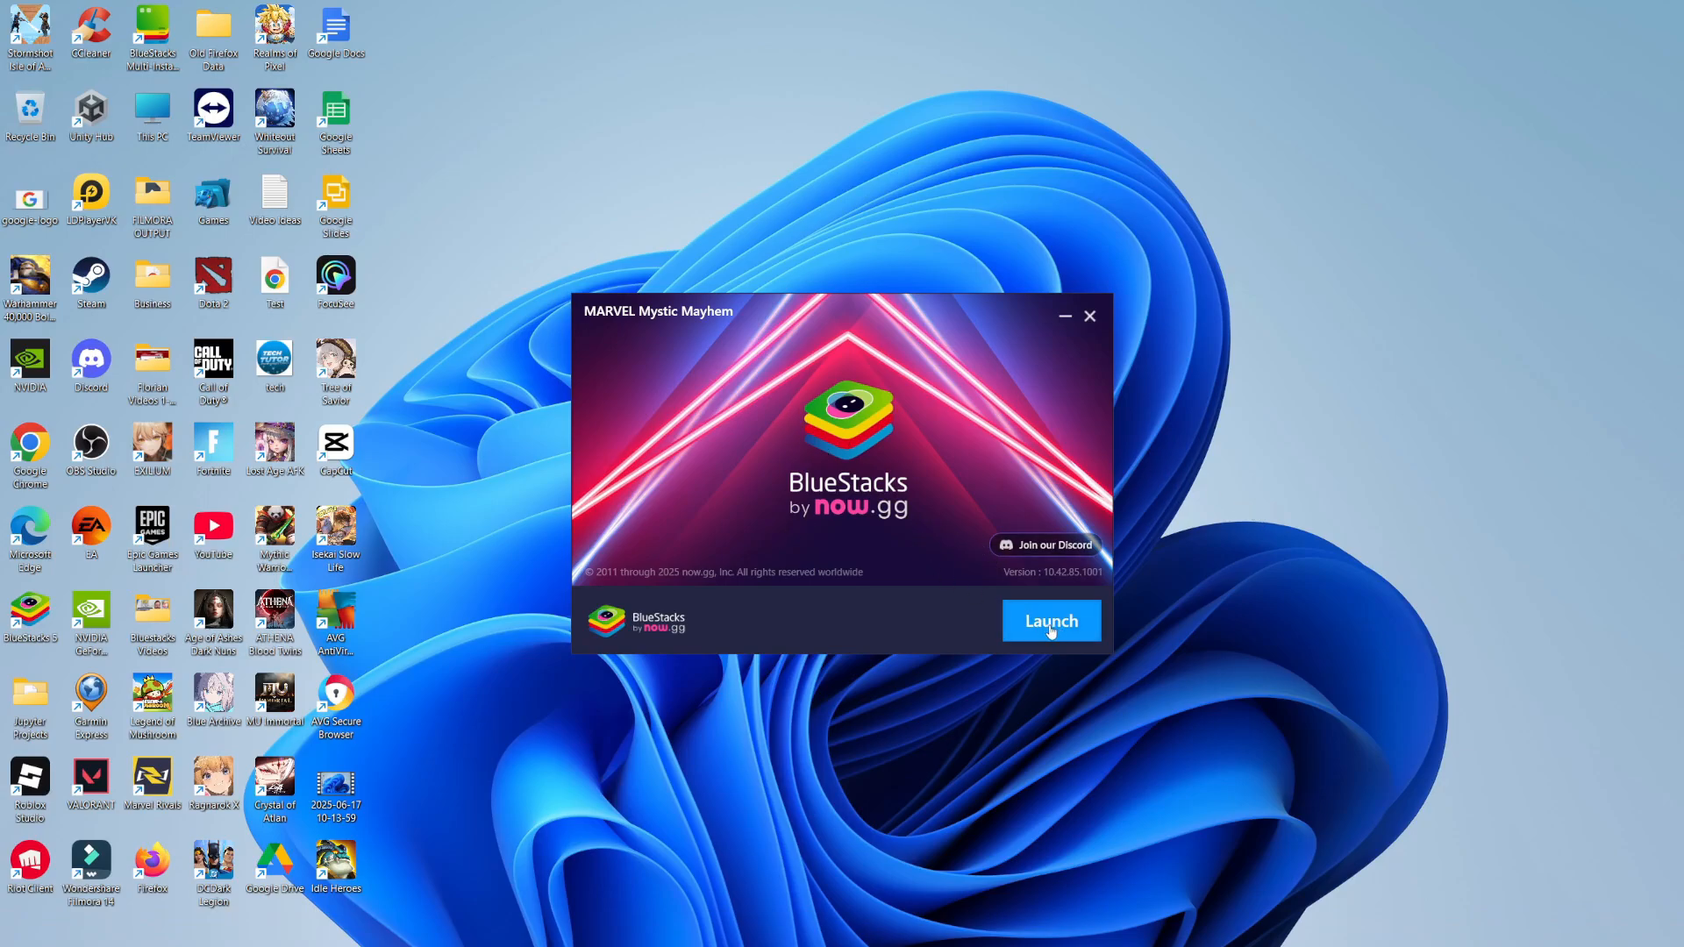
# Launch BlueStacks from the finished installer so App Player shows the game's Google Play page
pyautogui.click(1044, 544)
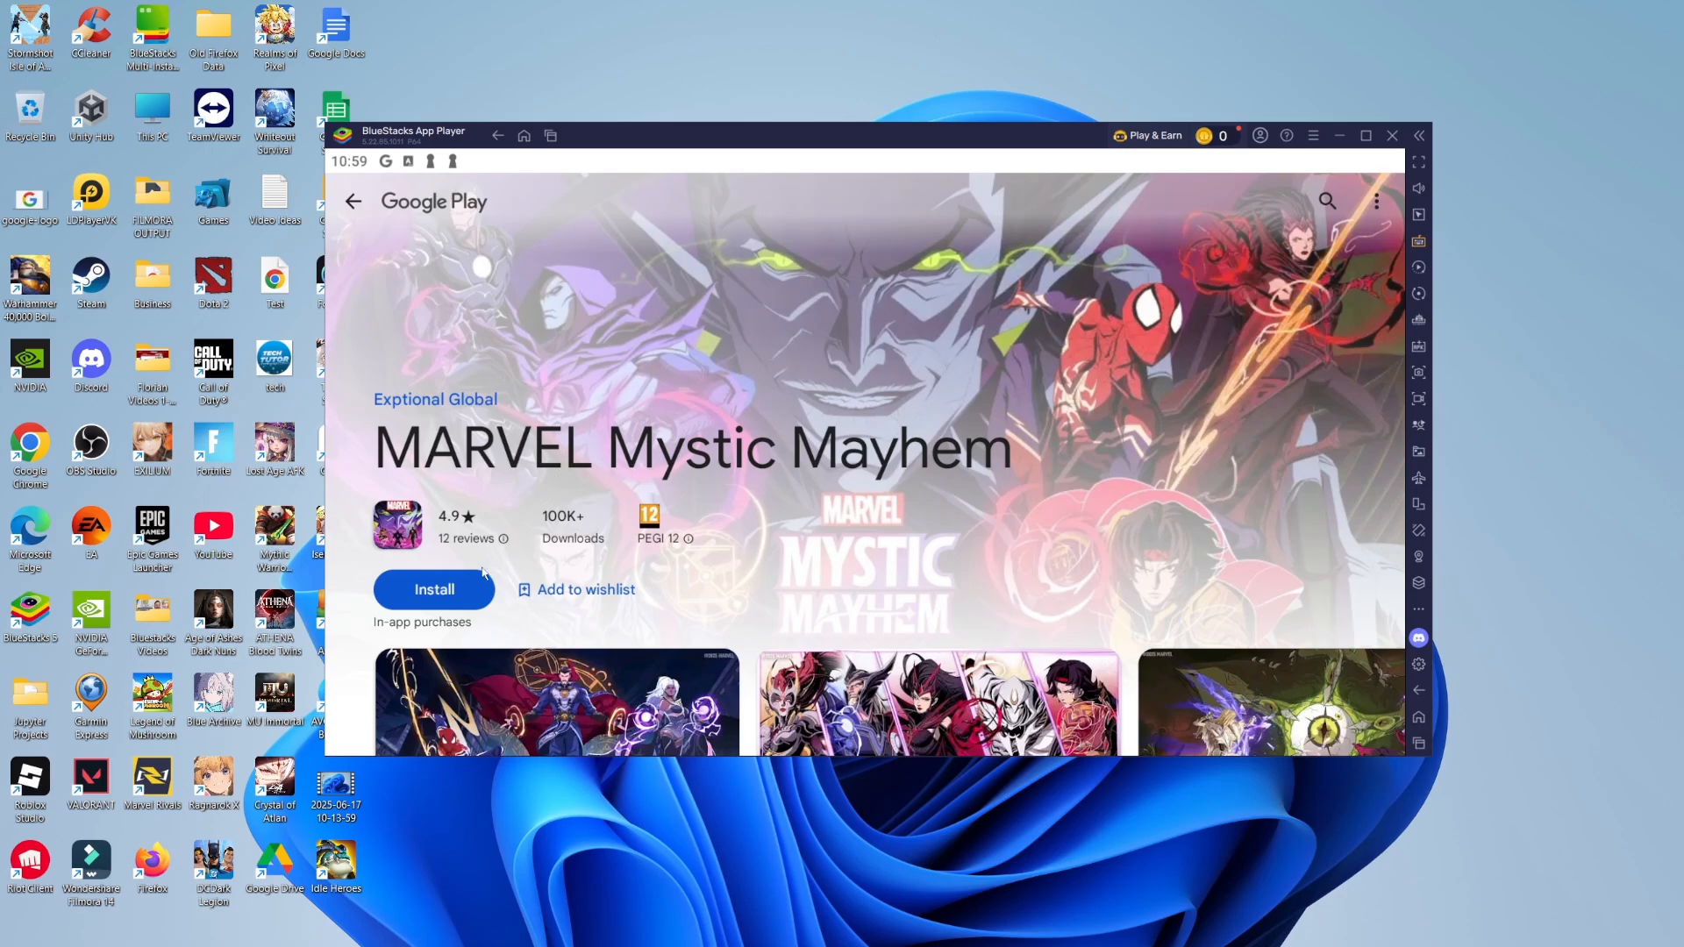
# Start the 878 MB Google Play install of MARVEL Mystic Mayhem
pyautogui.click(433, 590)
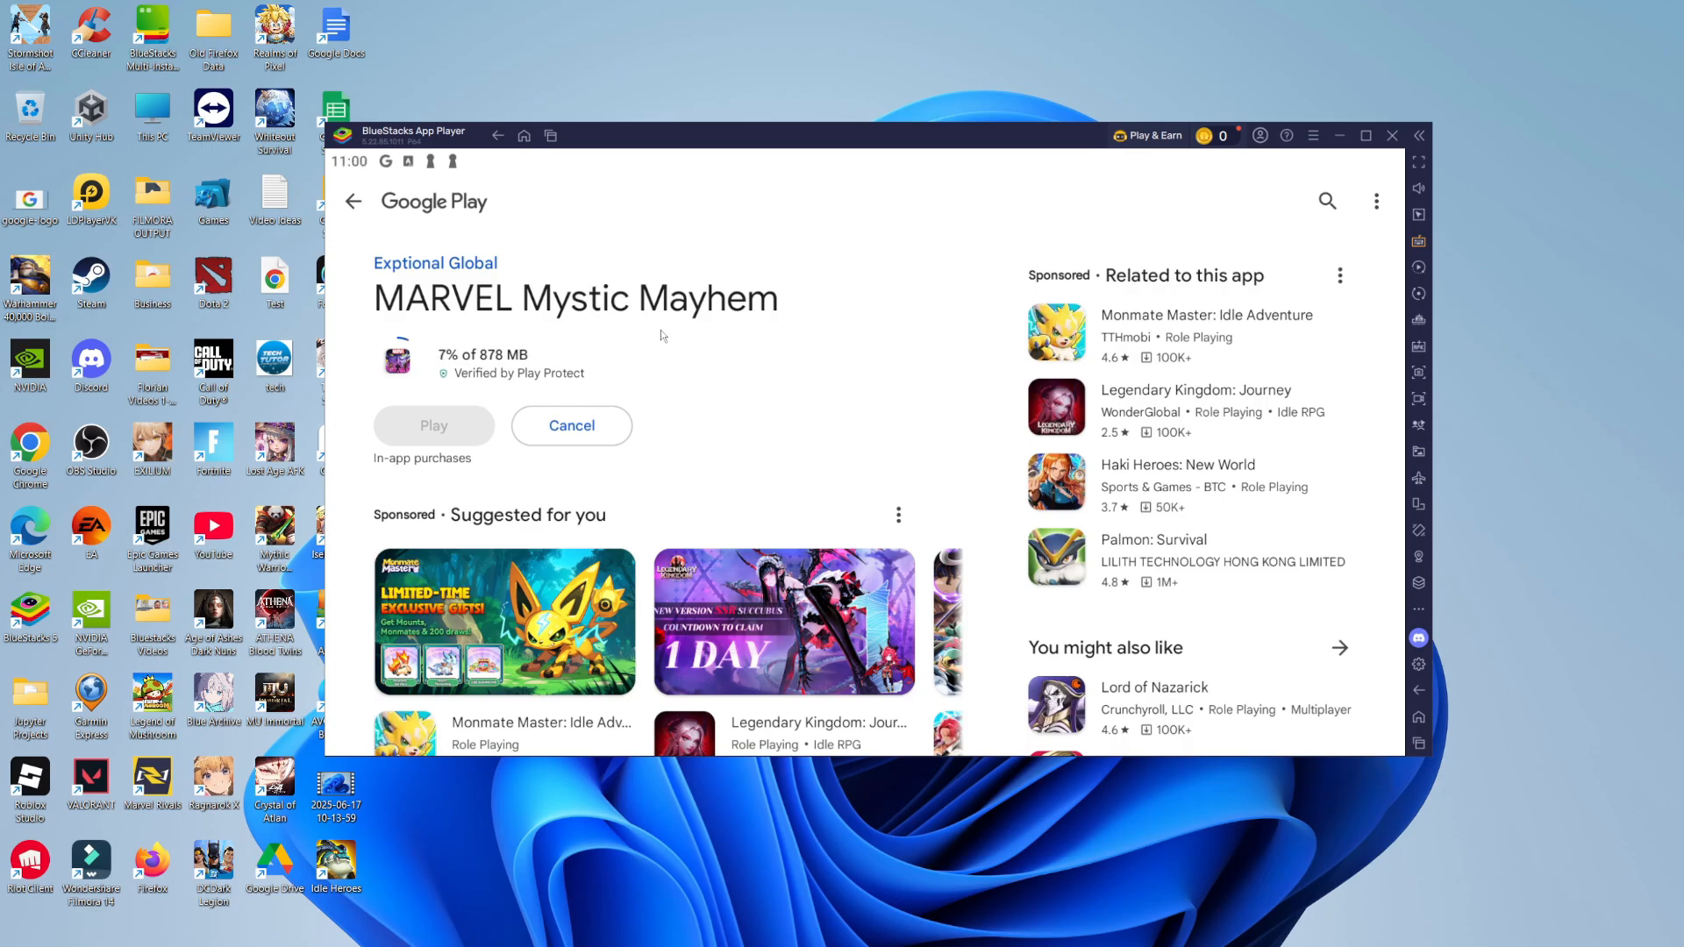
pyautogui.moveTo(653, 339)
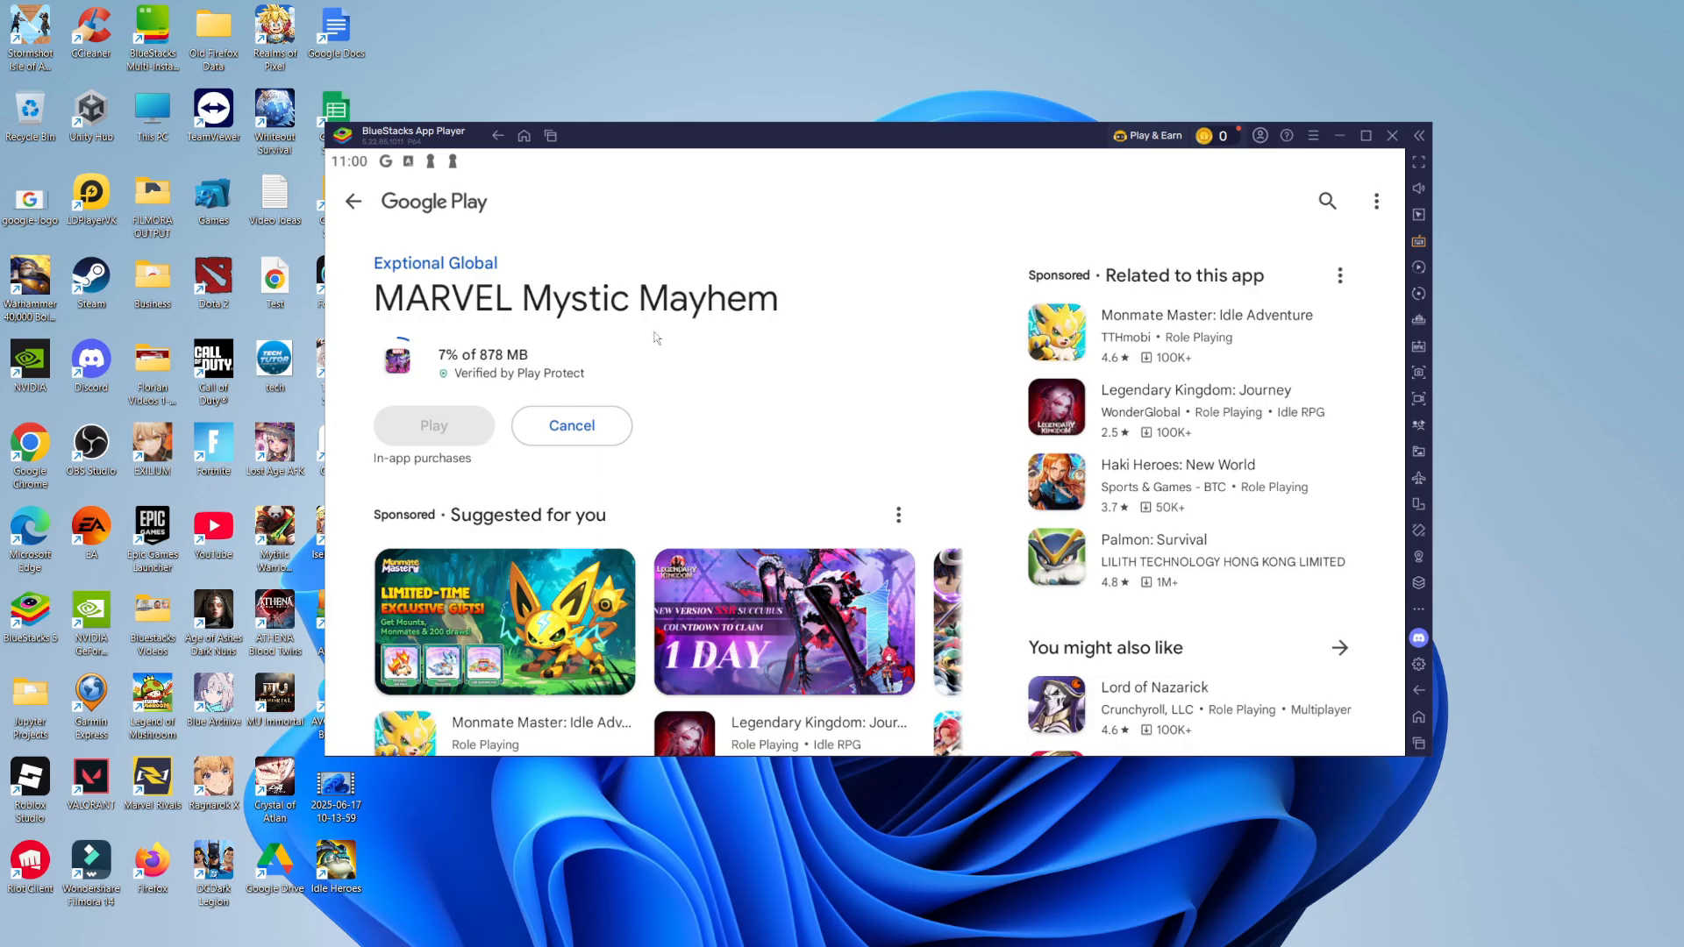
pyautogui.moveTo(647, 347)
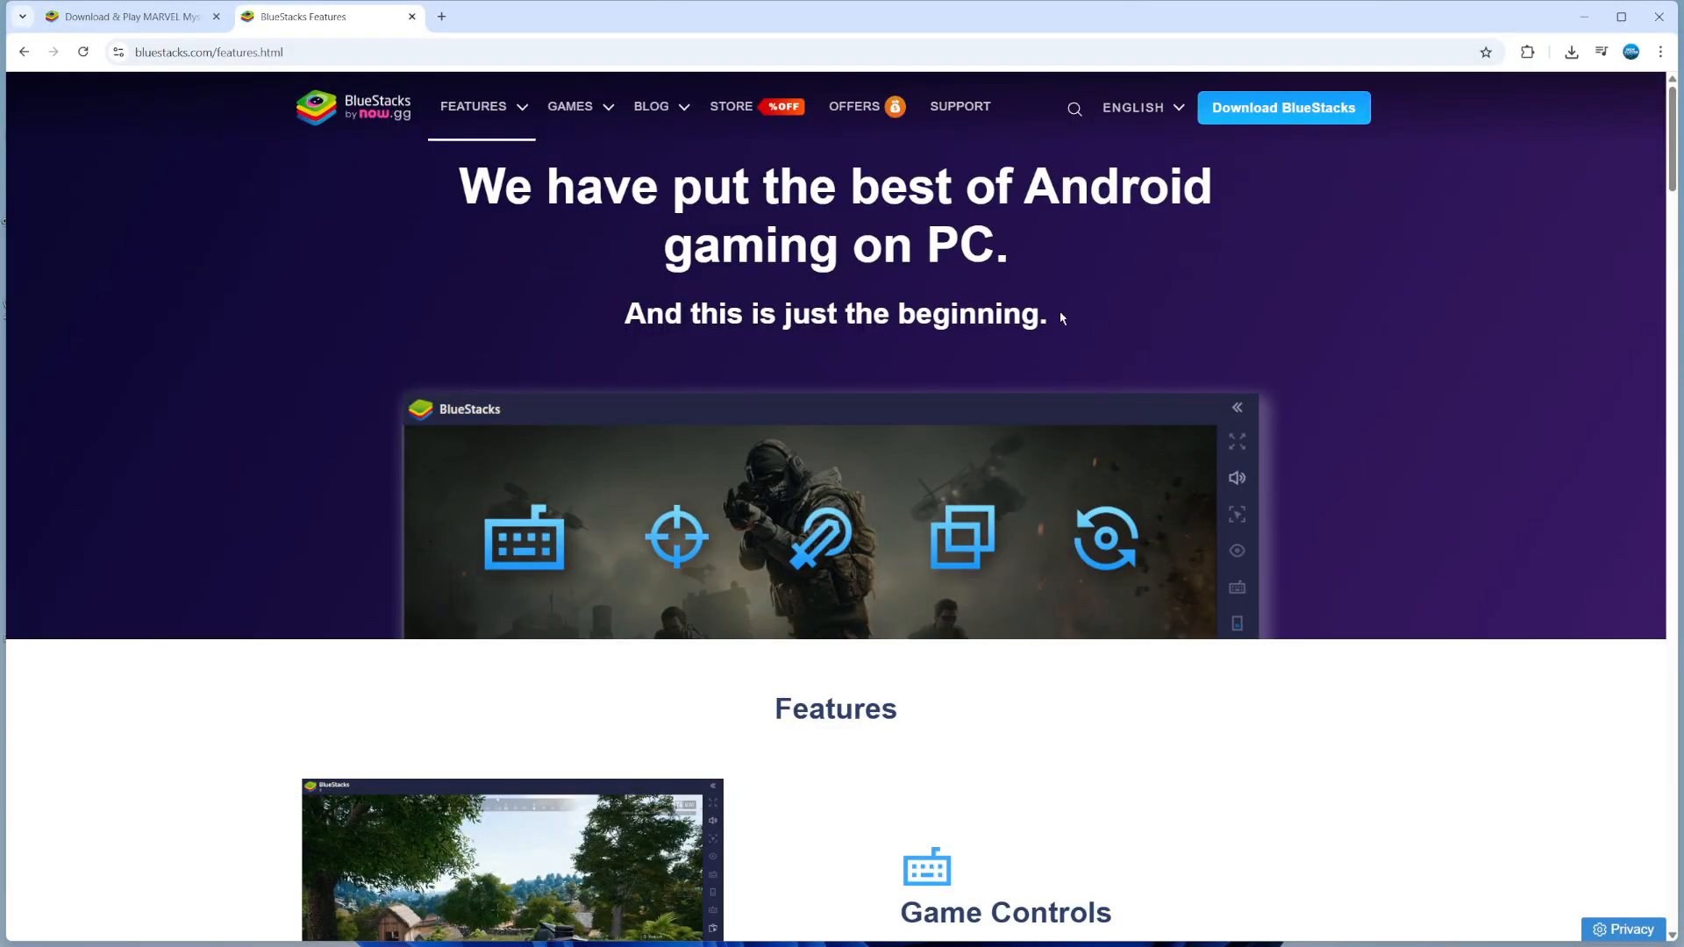
# Scroll the bluestacks.com features page through Game Controls, Multi-Instance Sync, Macros and Eco Mode
pyautogui.scroll(-3)
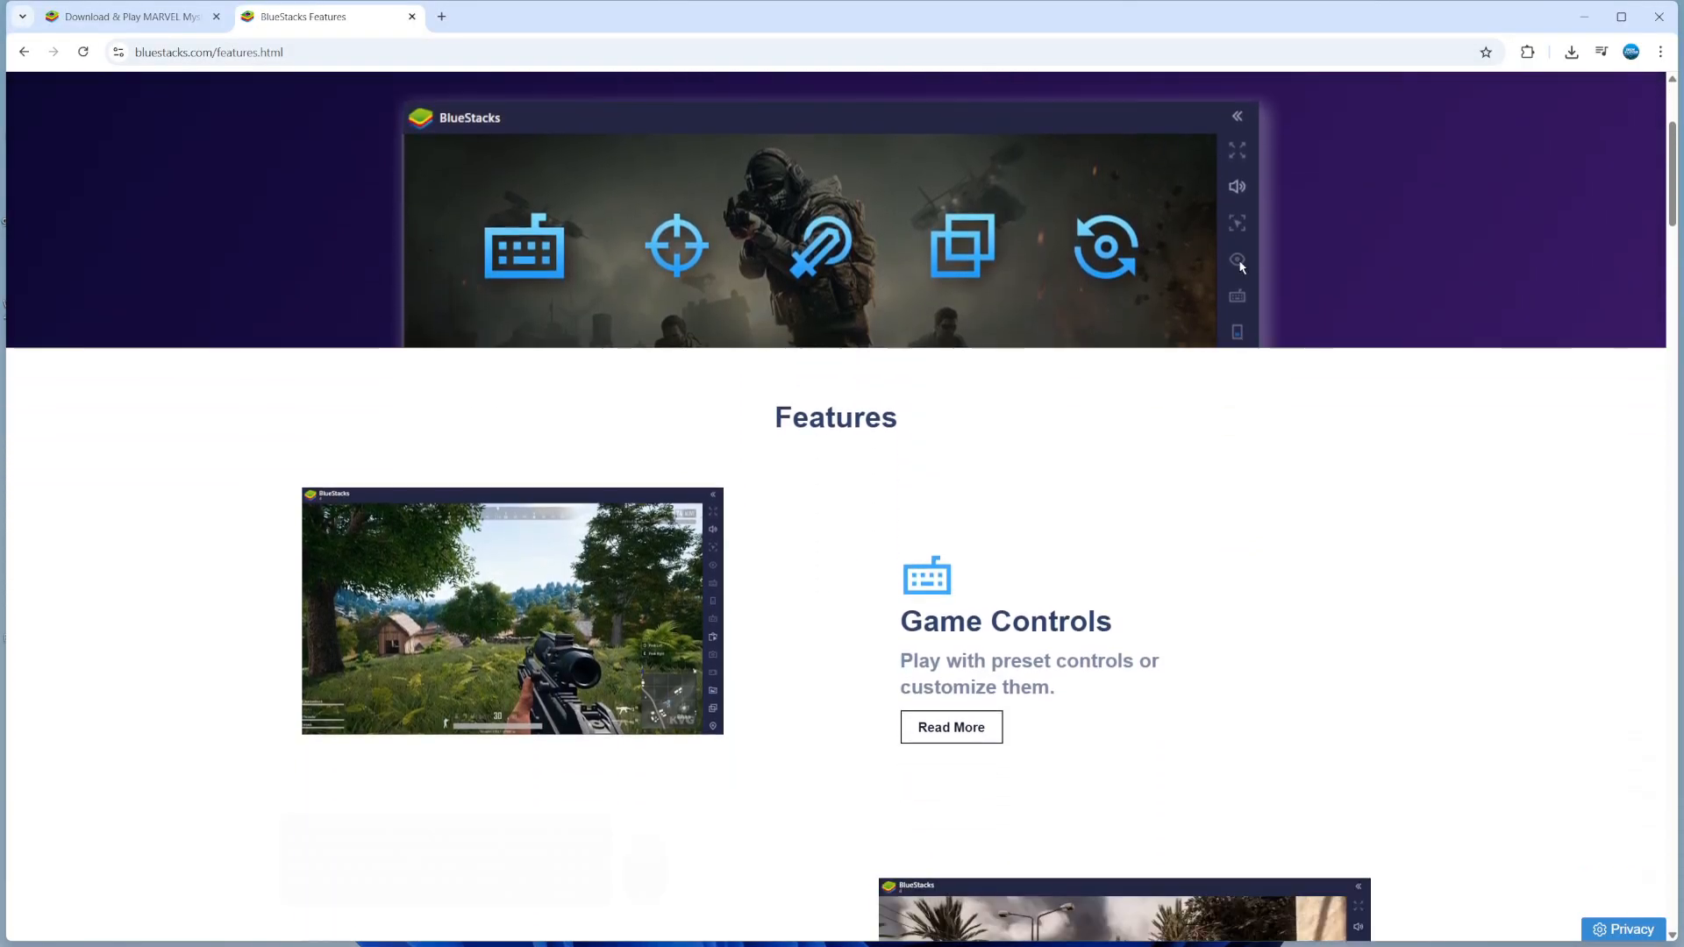
pyautogui.scroll(-3)
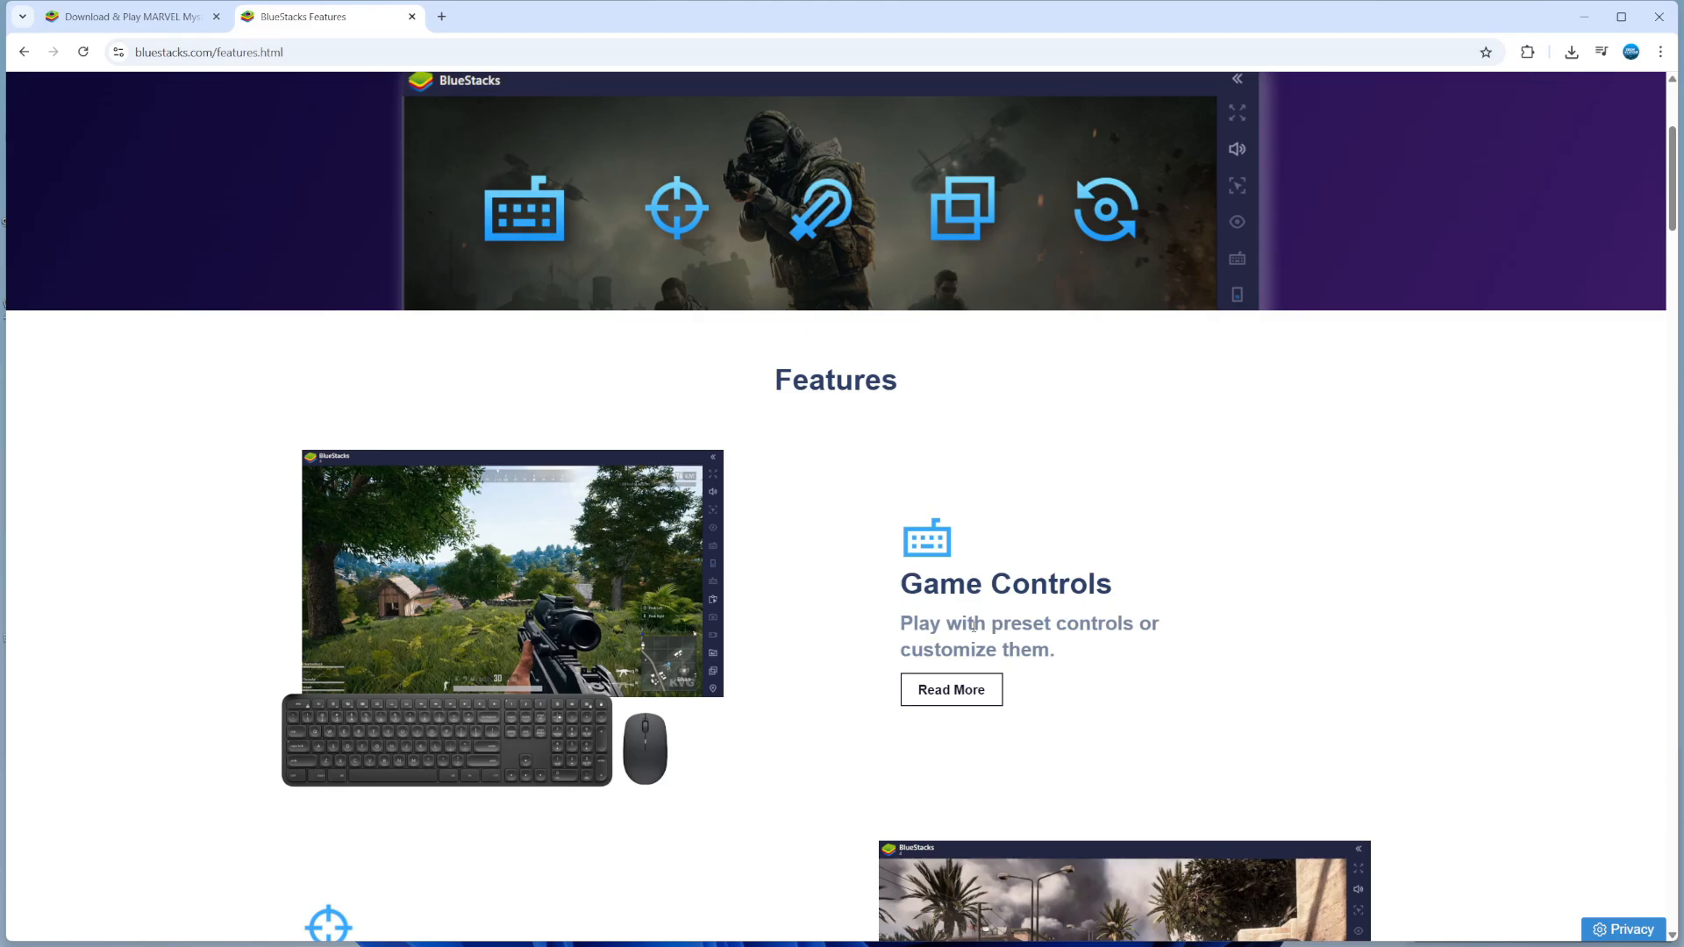
pyautogui.moveTo(1291, 633)
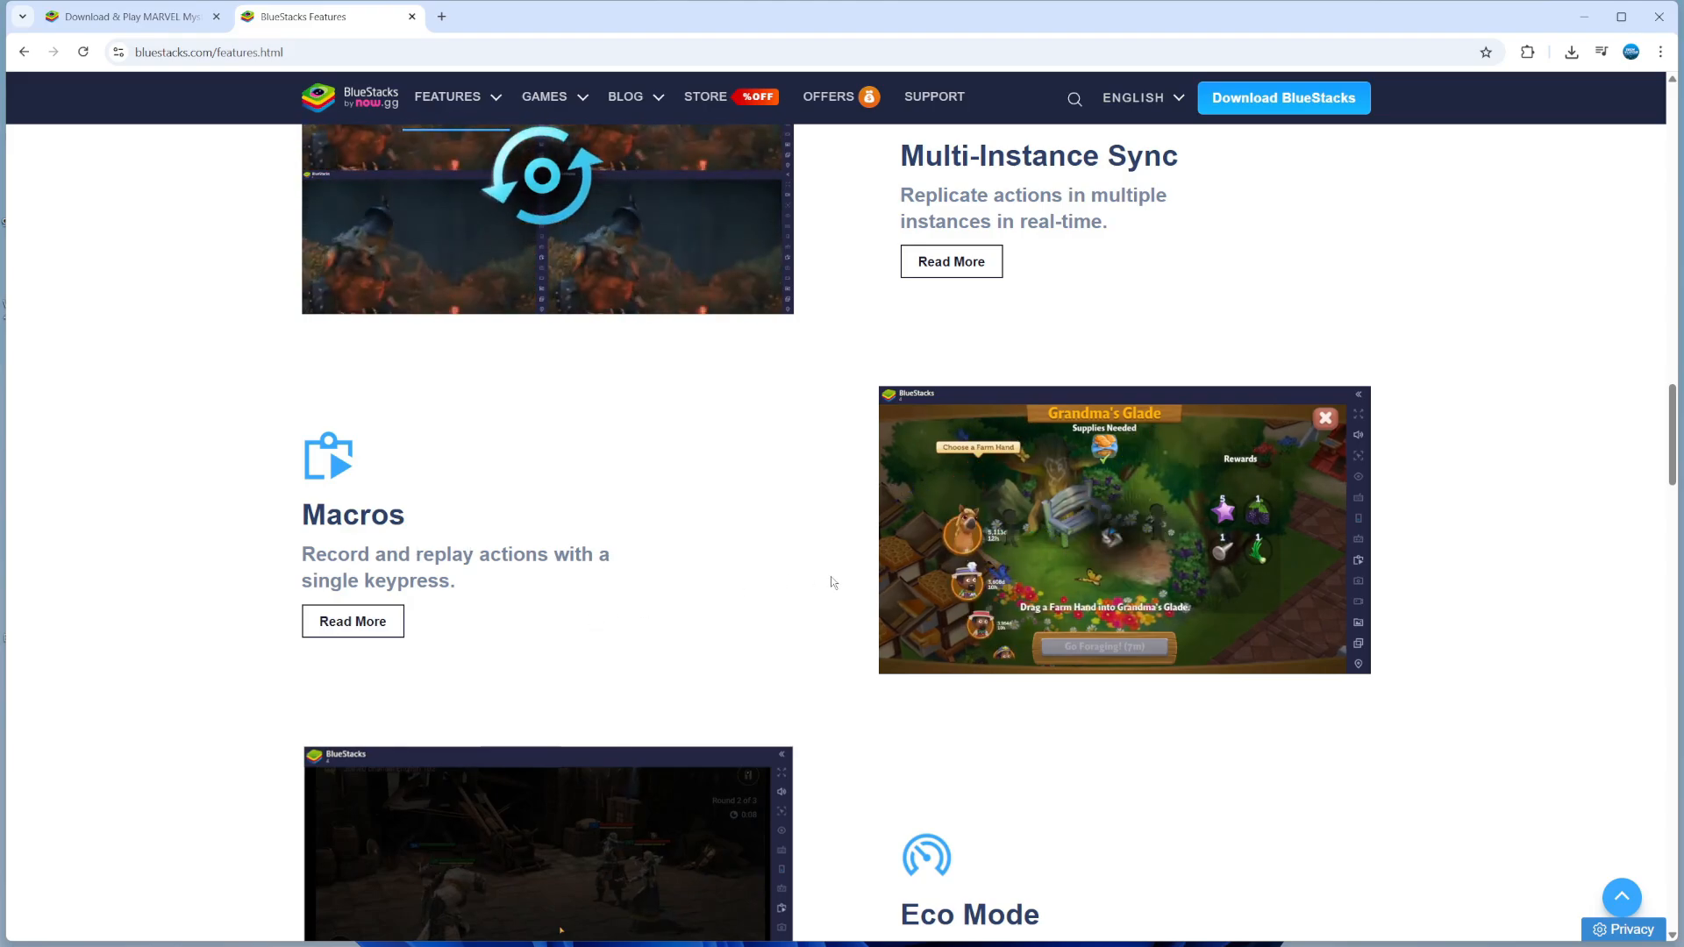
pyautogui.scroll(-3)
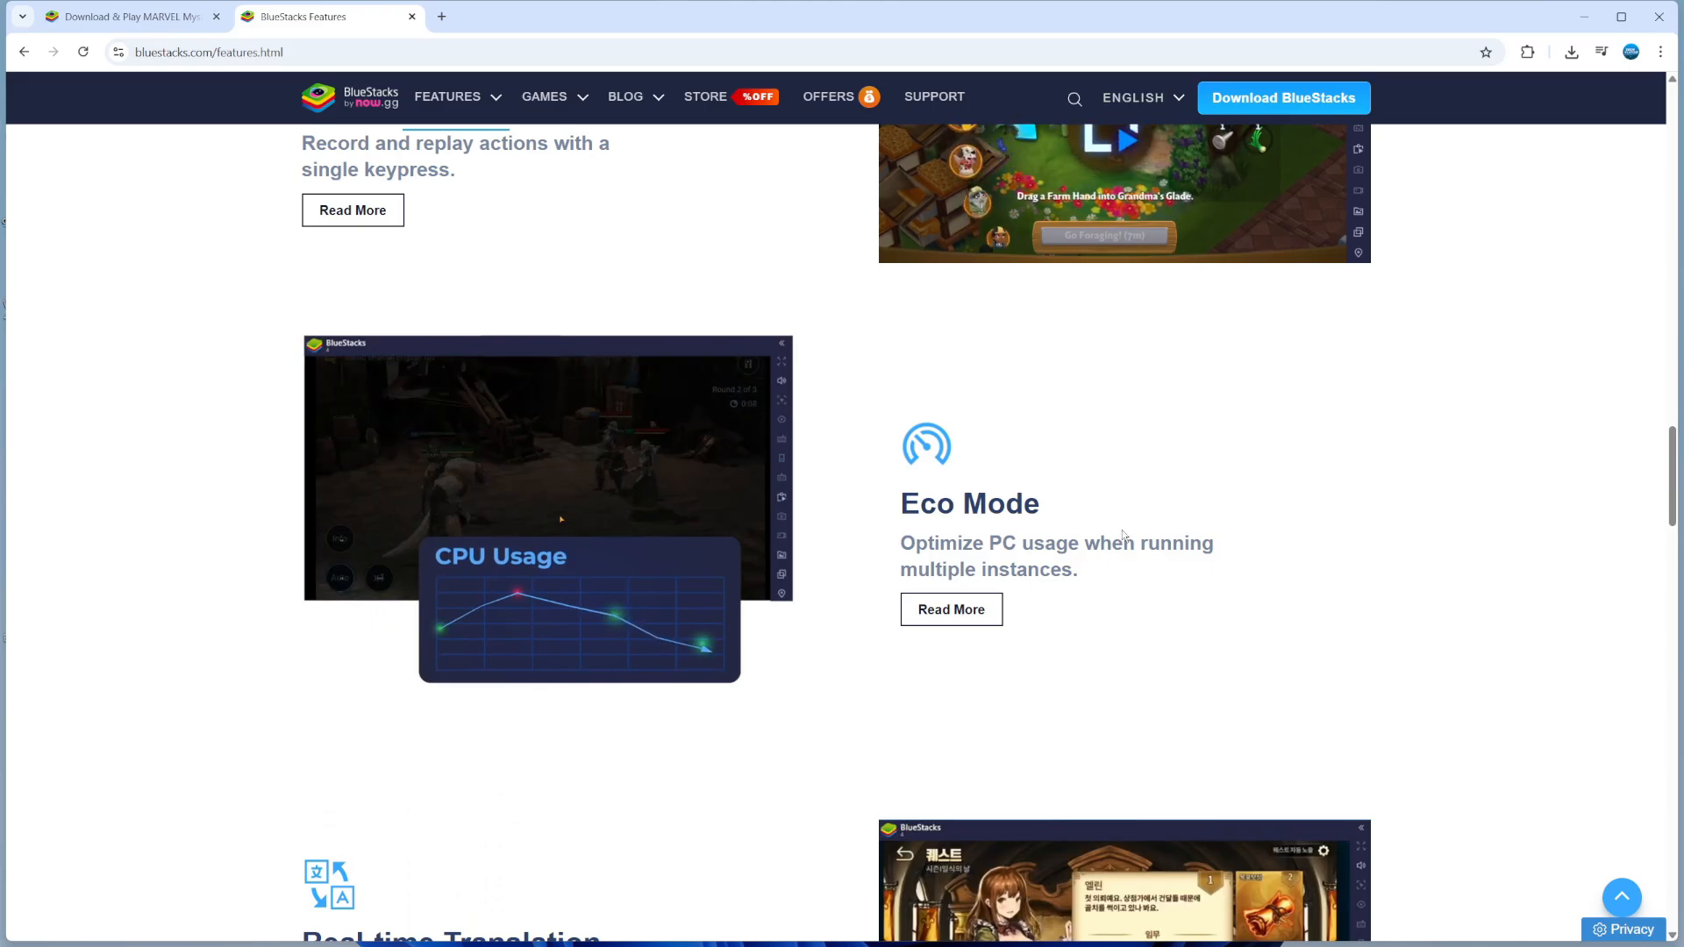
pyautogui.scroll(-3)
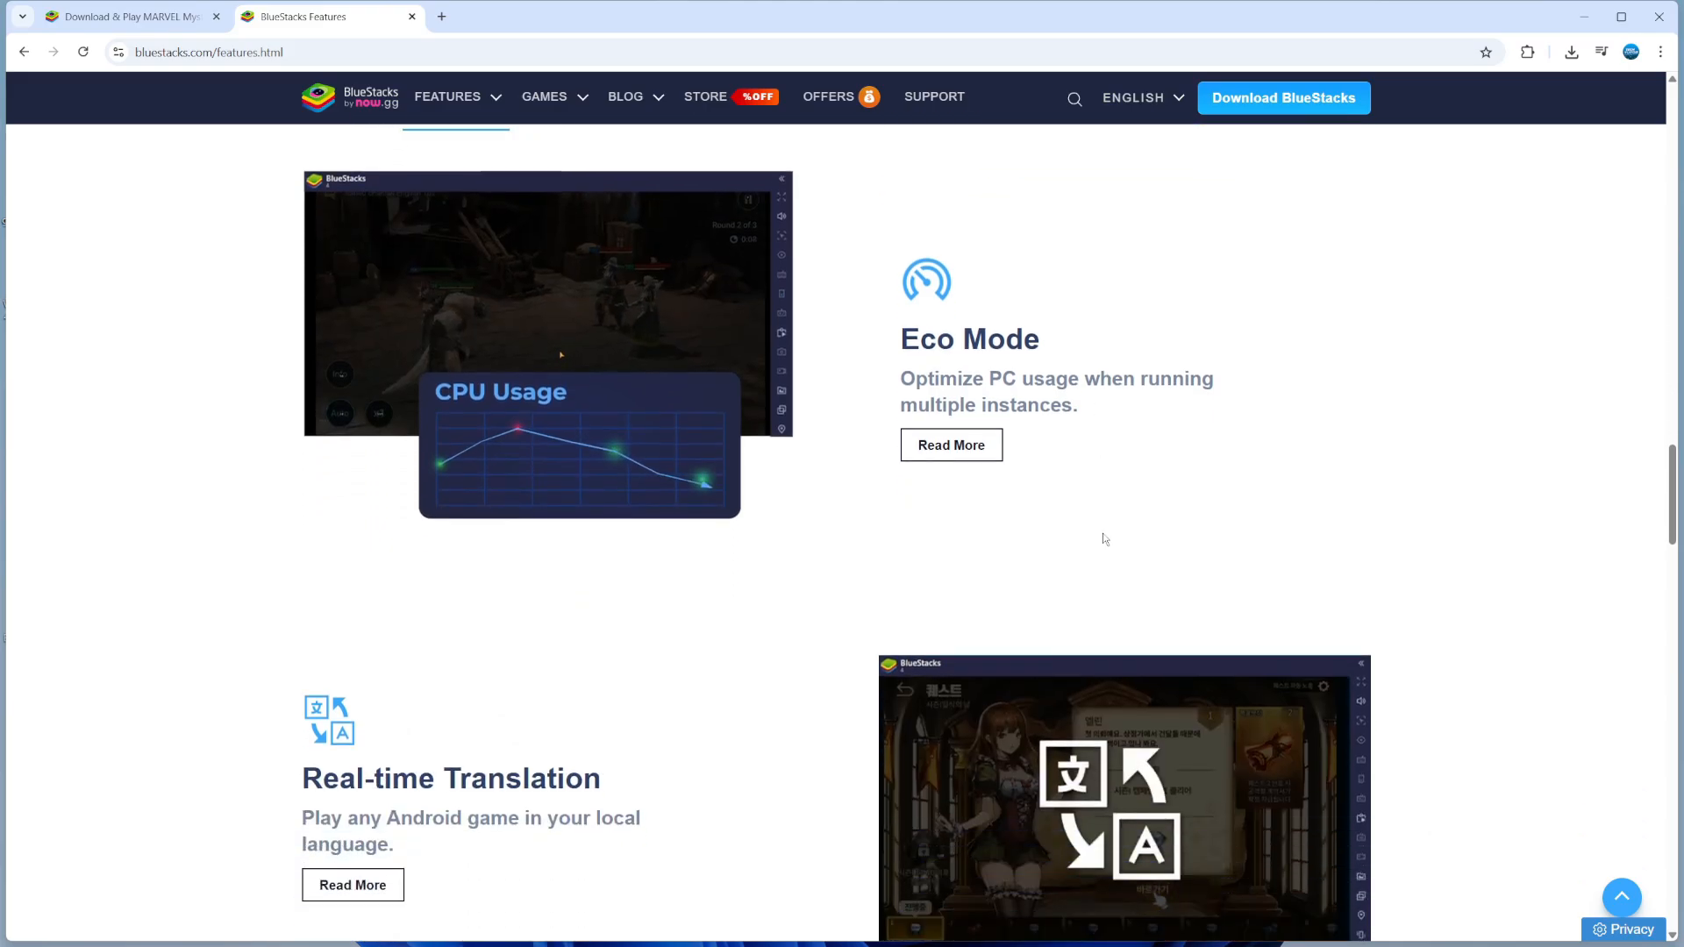
pyautogui.scroll(-3)
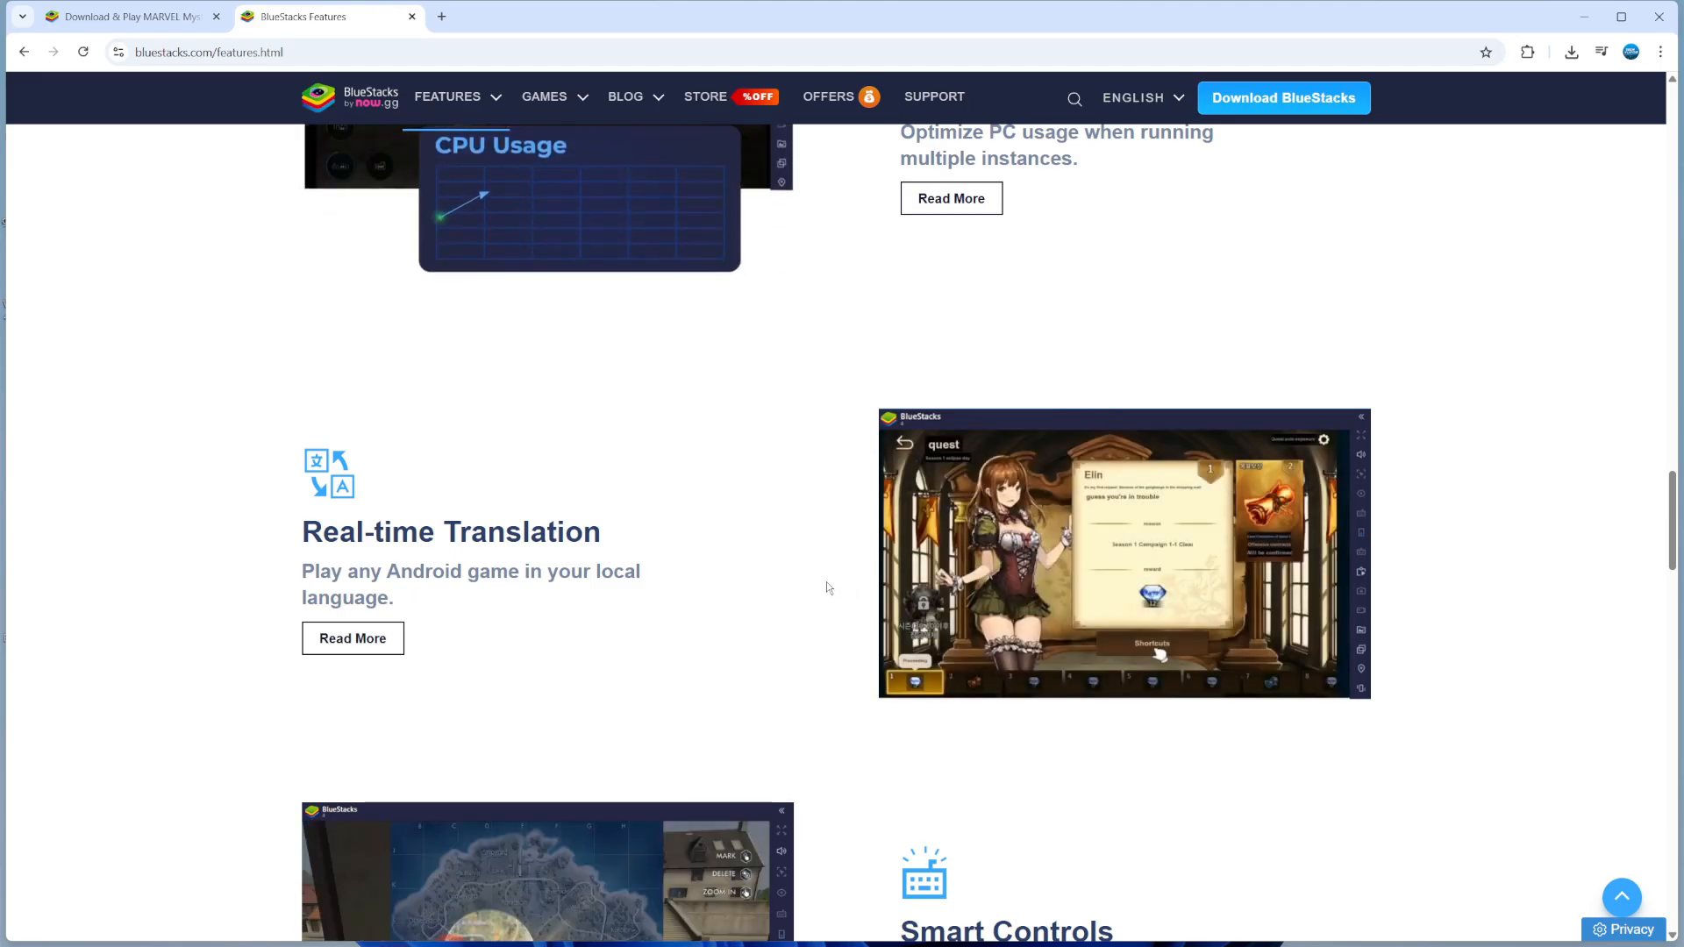
pyautogui.scroll(-3)
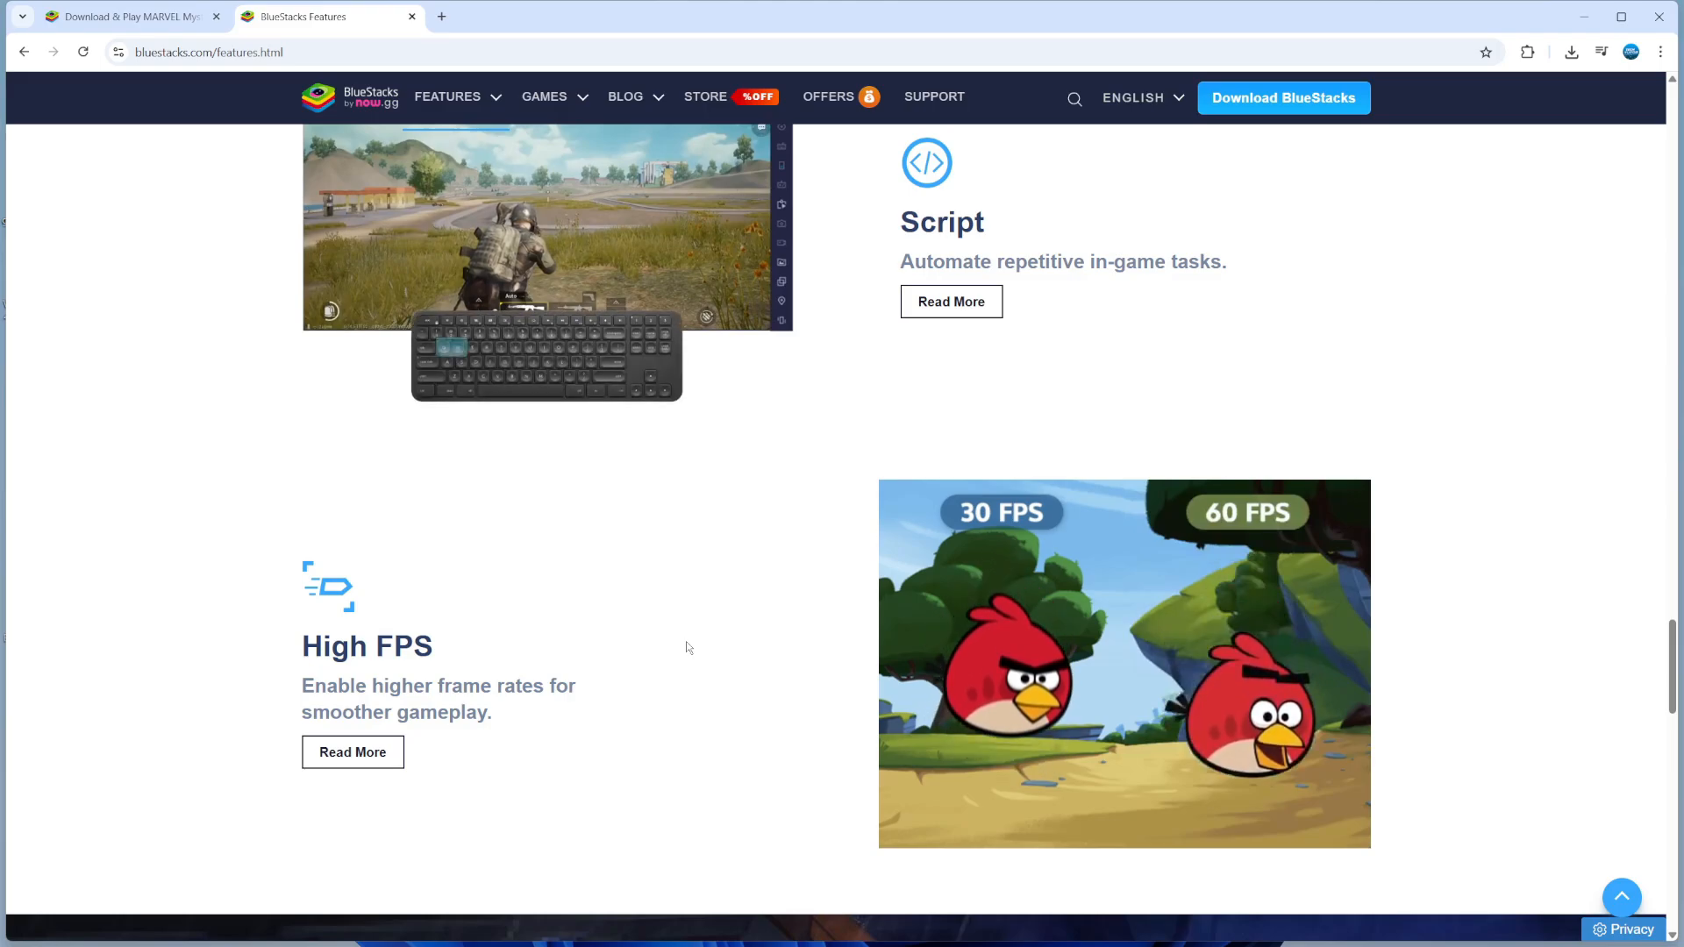
pyautogui.scroll(-3)
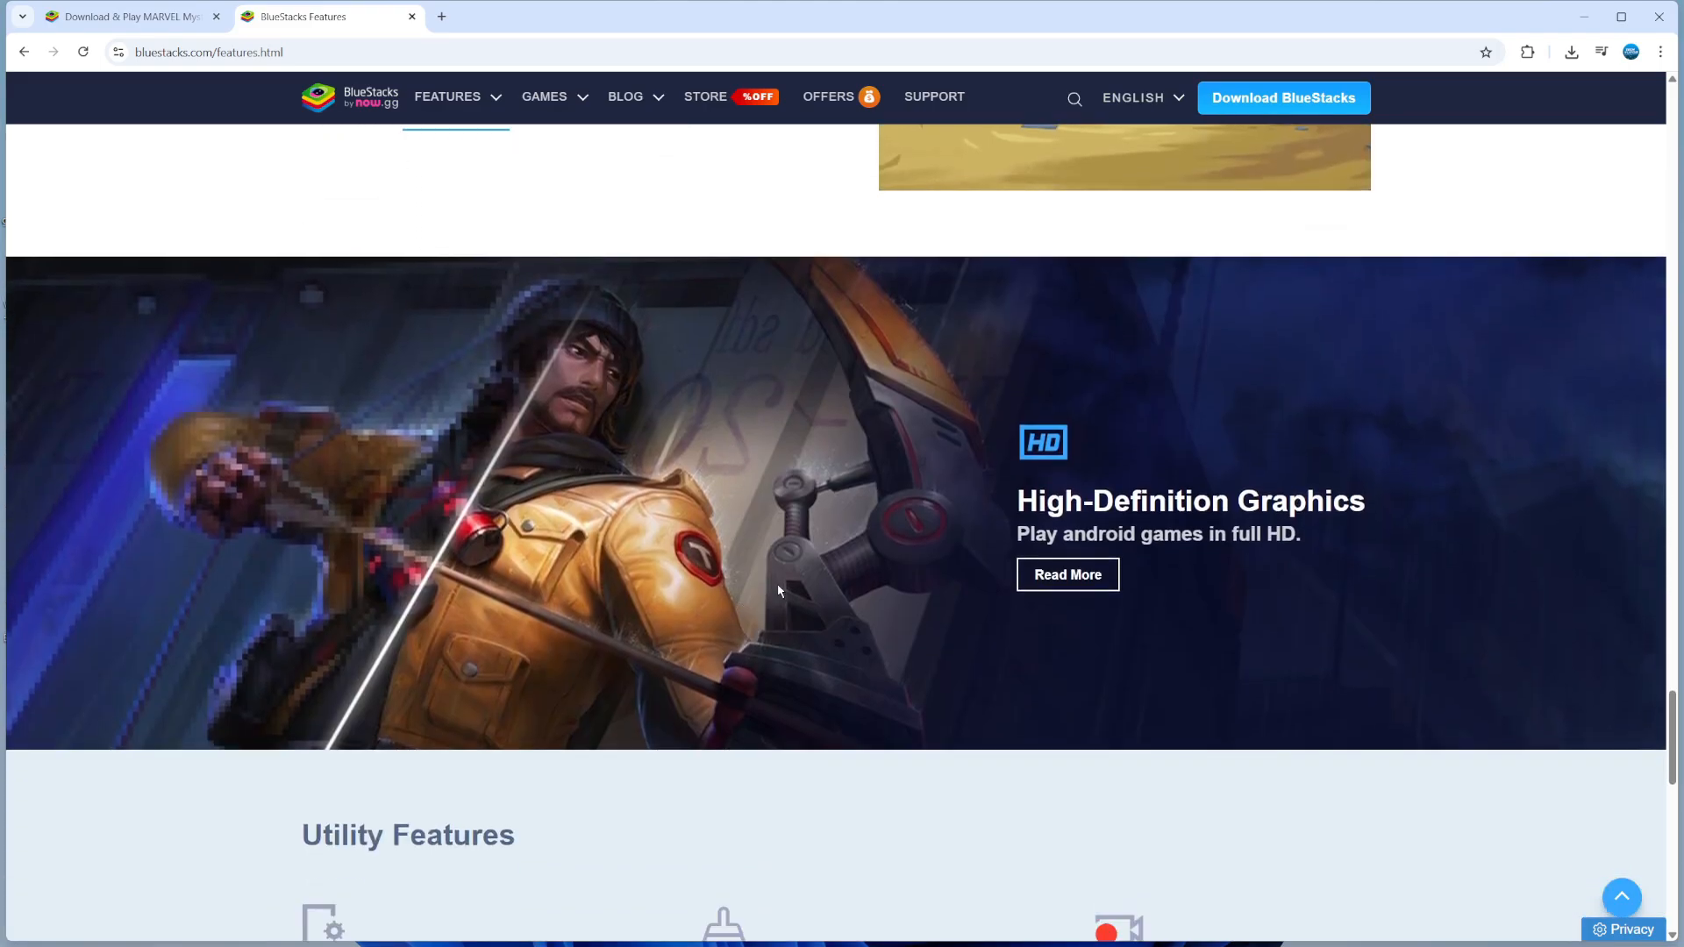
pyautogui.moveTo(1407, 528)
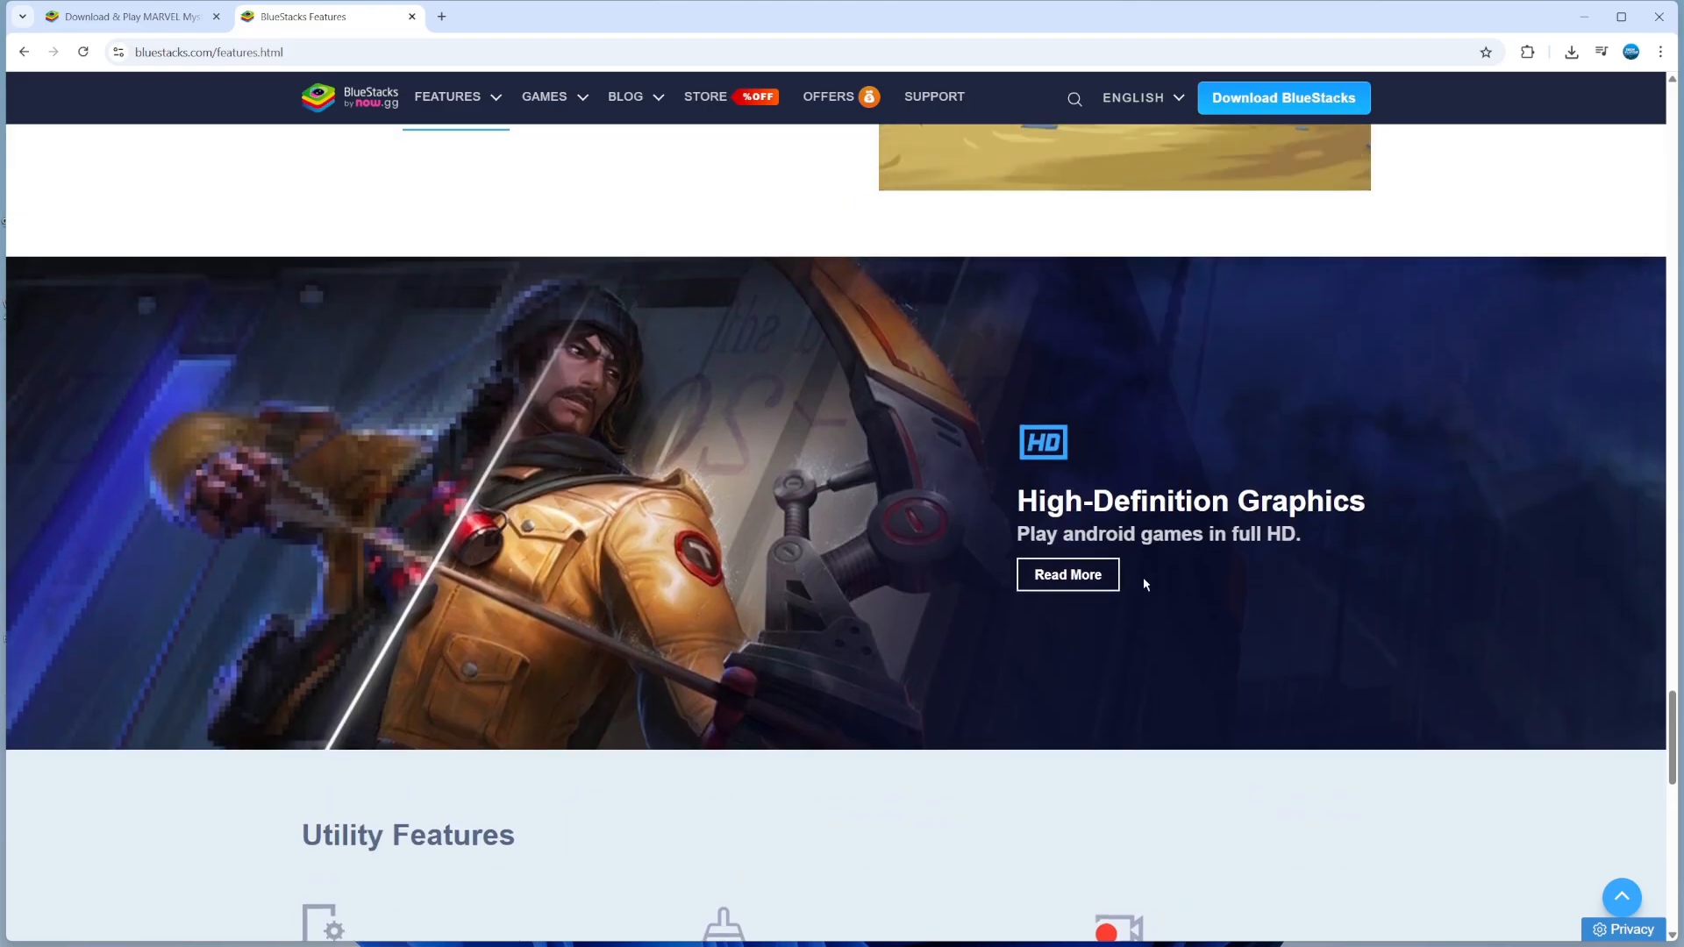
pyautogui.scroll(-3)
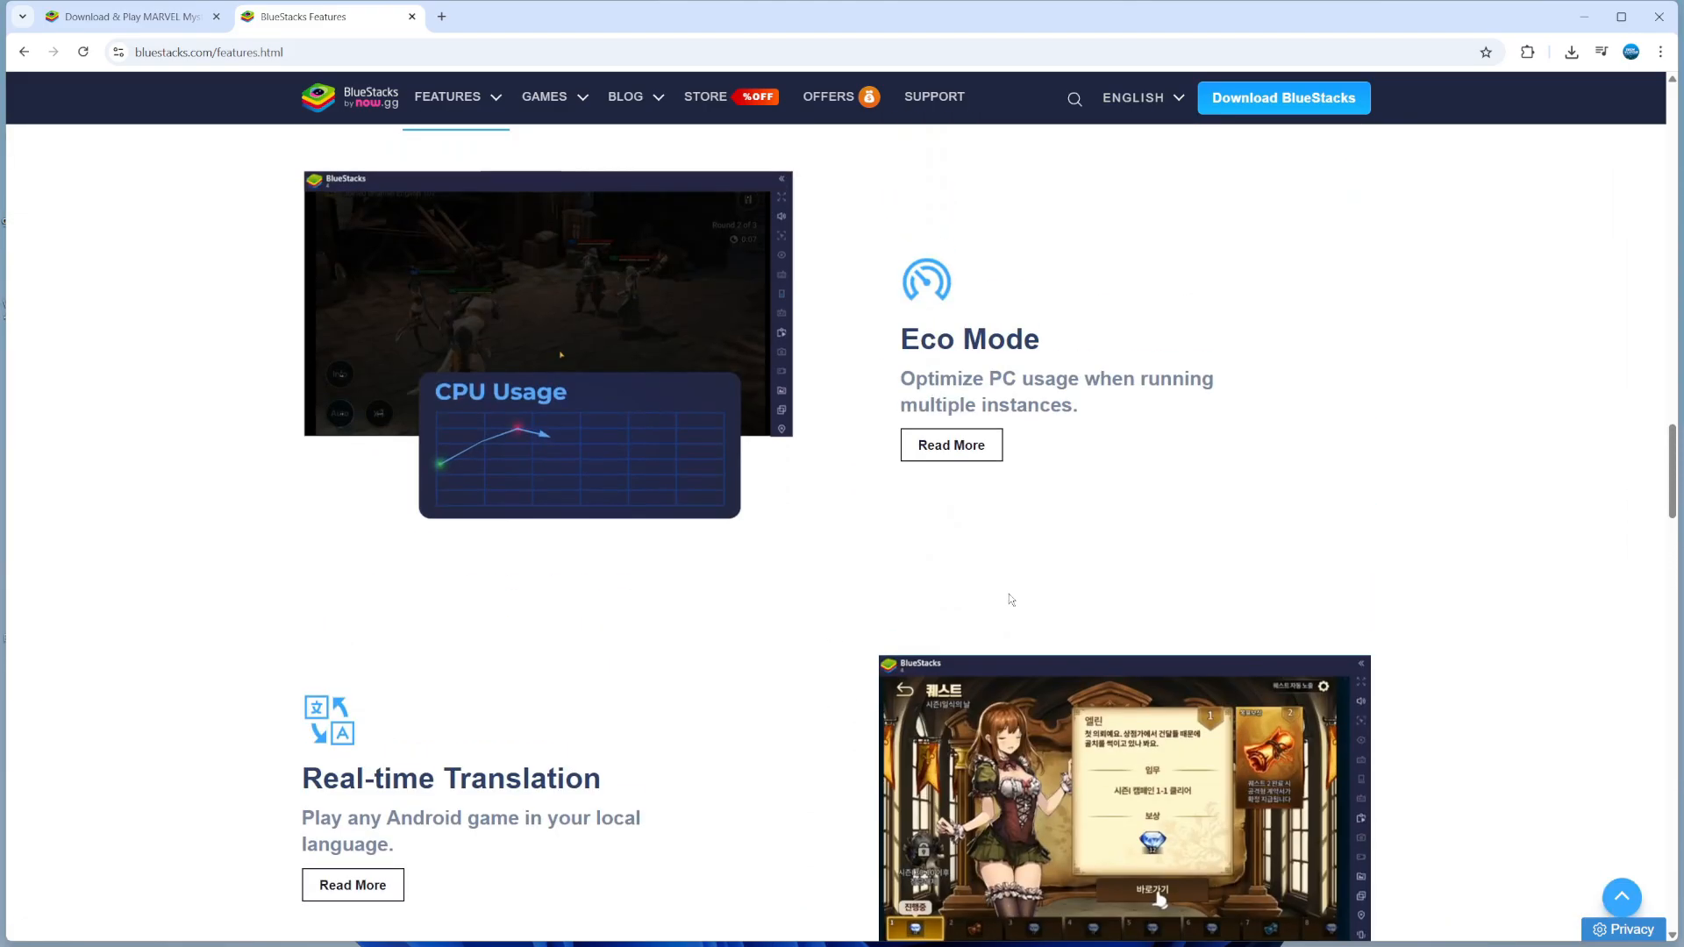
pyautogui.scroll(-3)
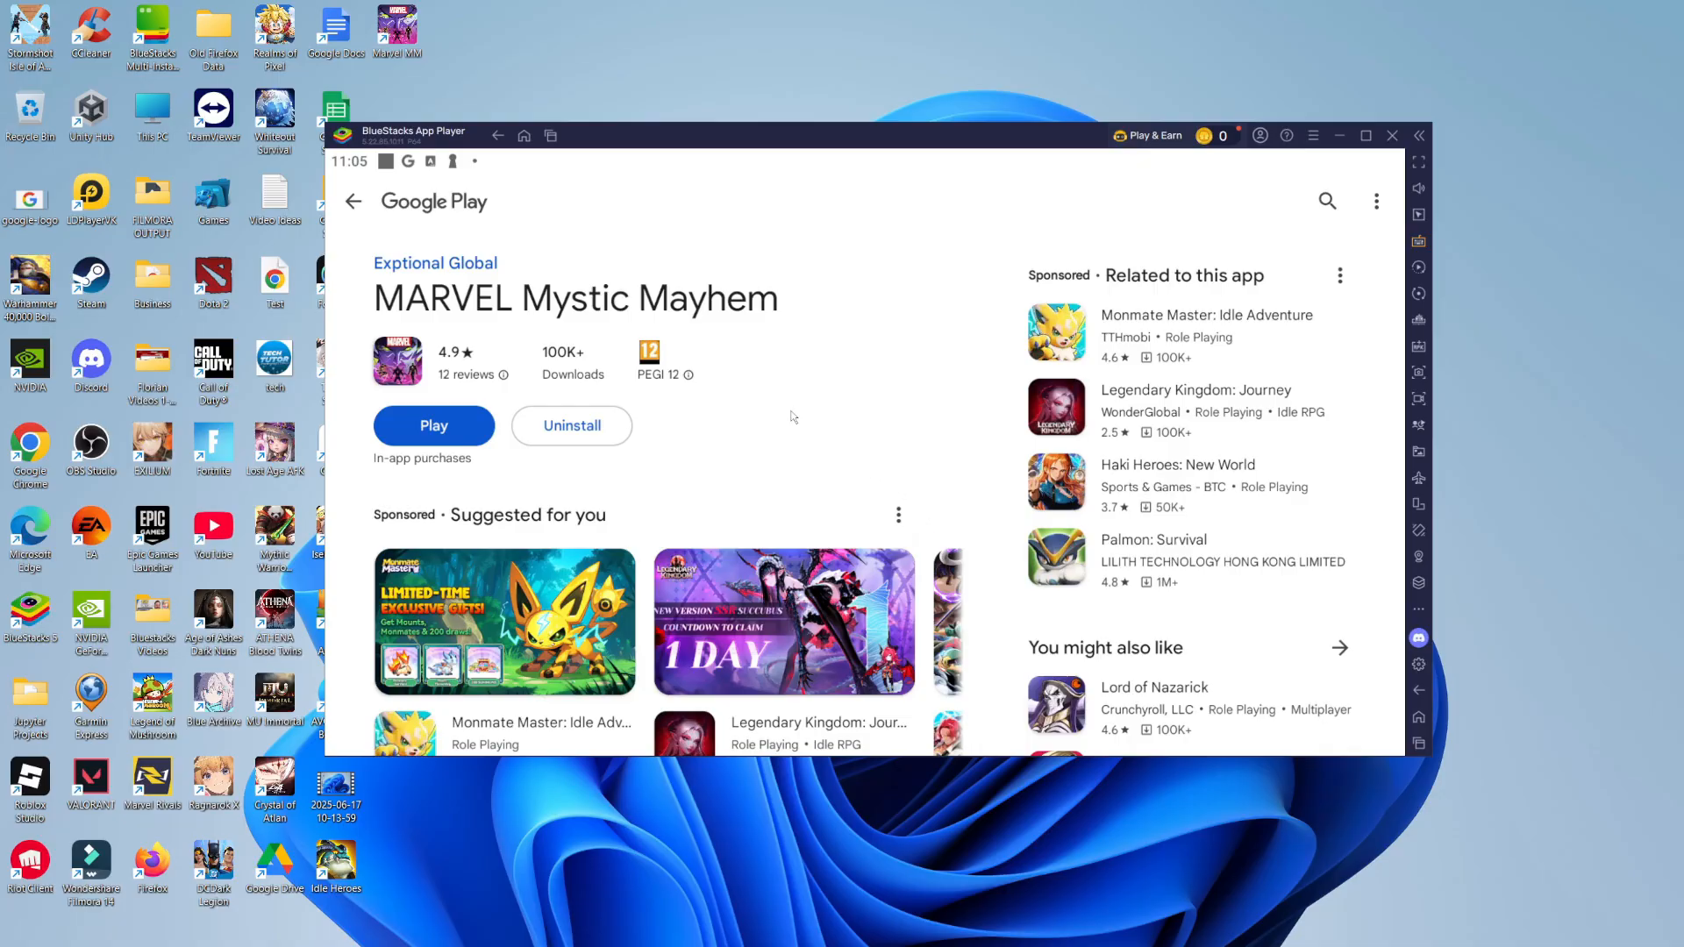
pyautogui.moveTo(595, 326)
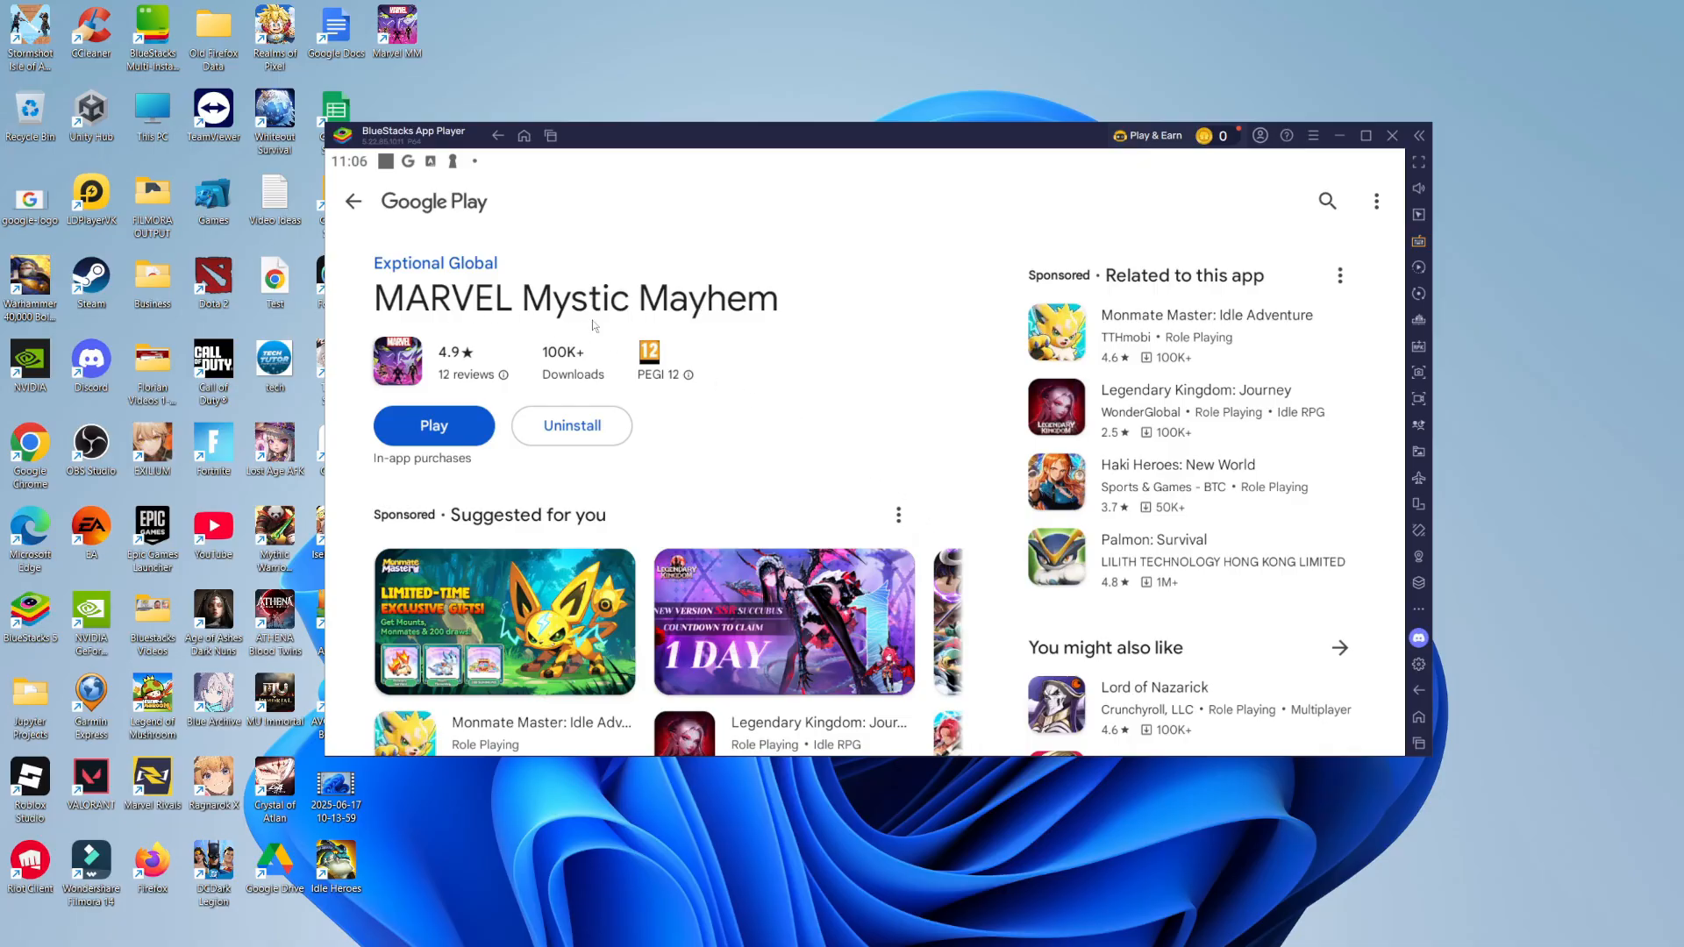
pyautogui.moveTo(500, 342)
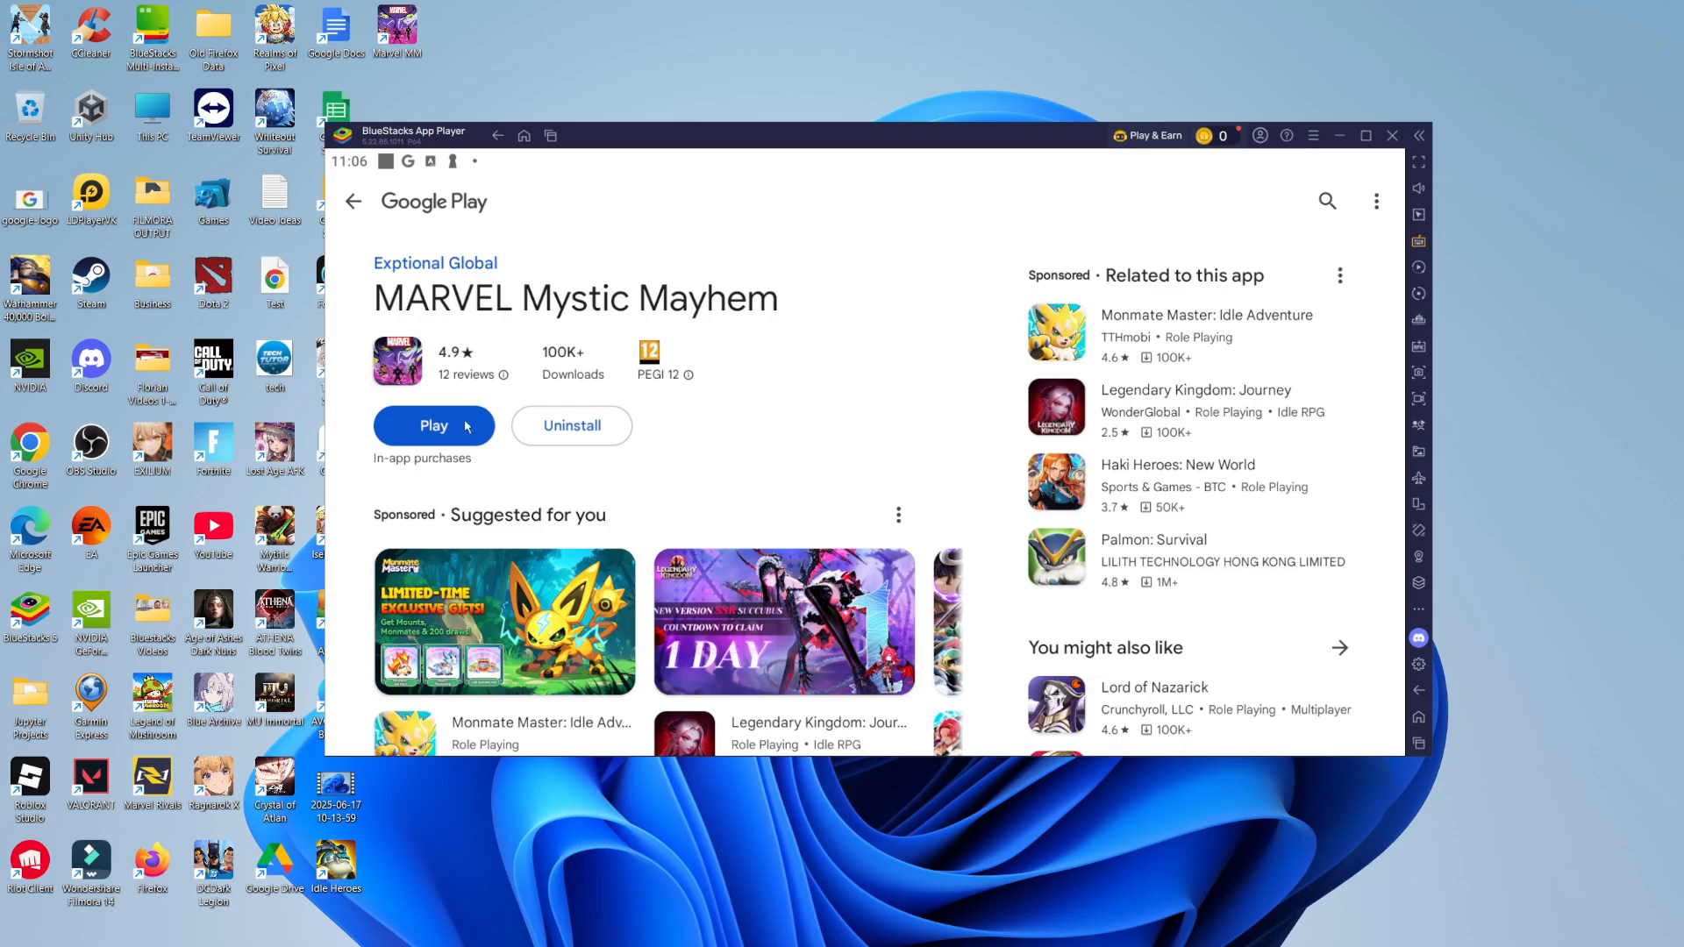
# Launch MARVEL Mystic Mayhem from its Google Play page to reach the title screen
pyautogui.click(434, 425)
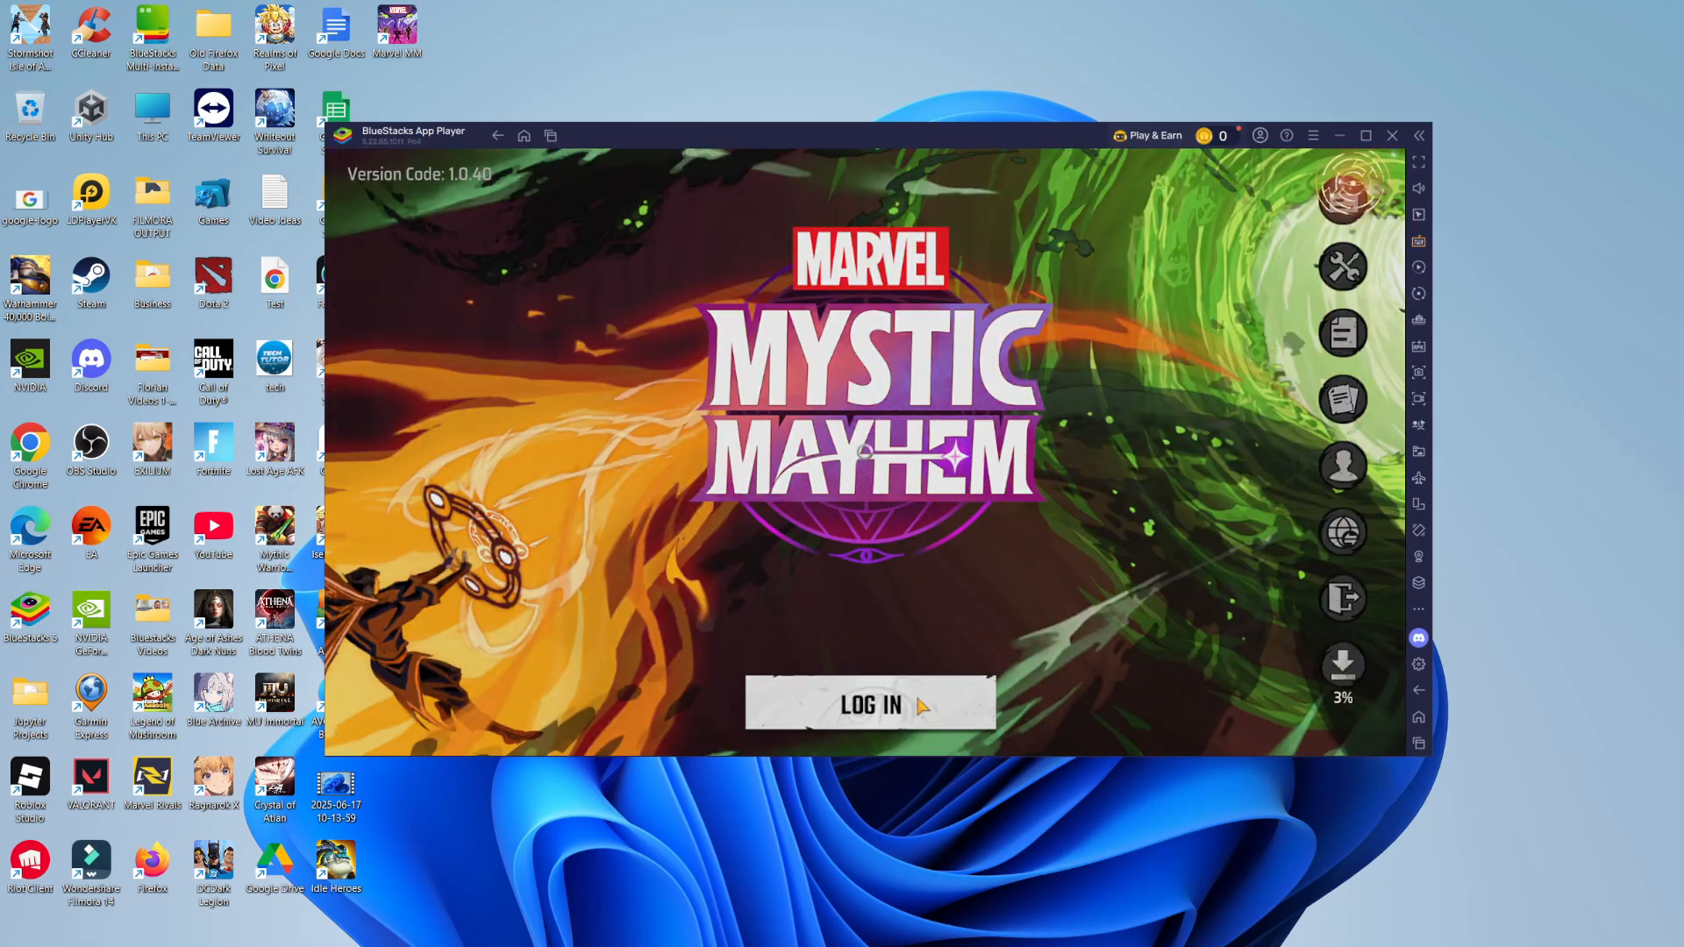
# Sign in to MARVEL Mystic Mayhem with Google, agreeing to share account details, and enter the game
pyautogui.click(869, 705)
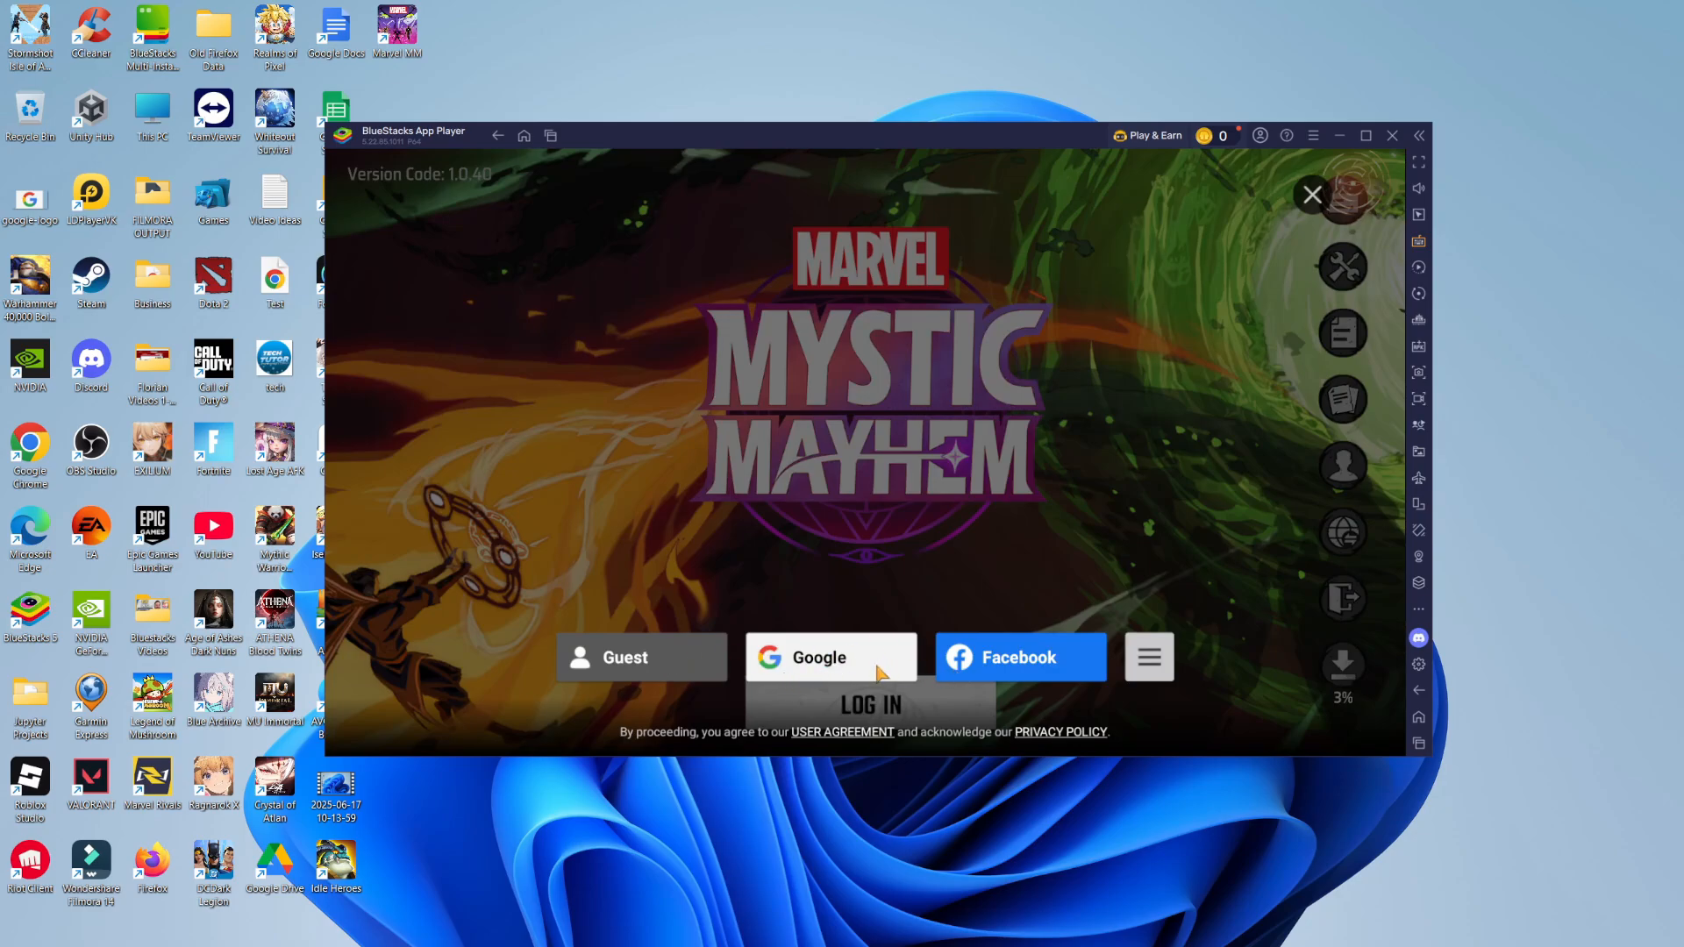
pyautogui.click(830, 656)
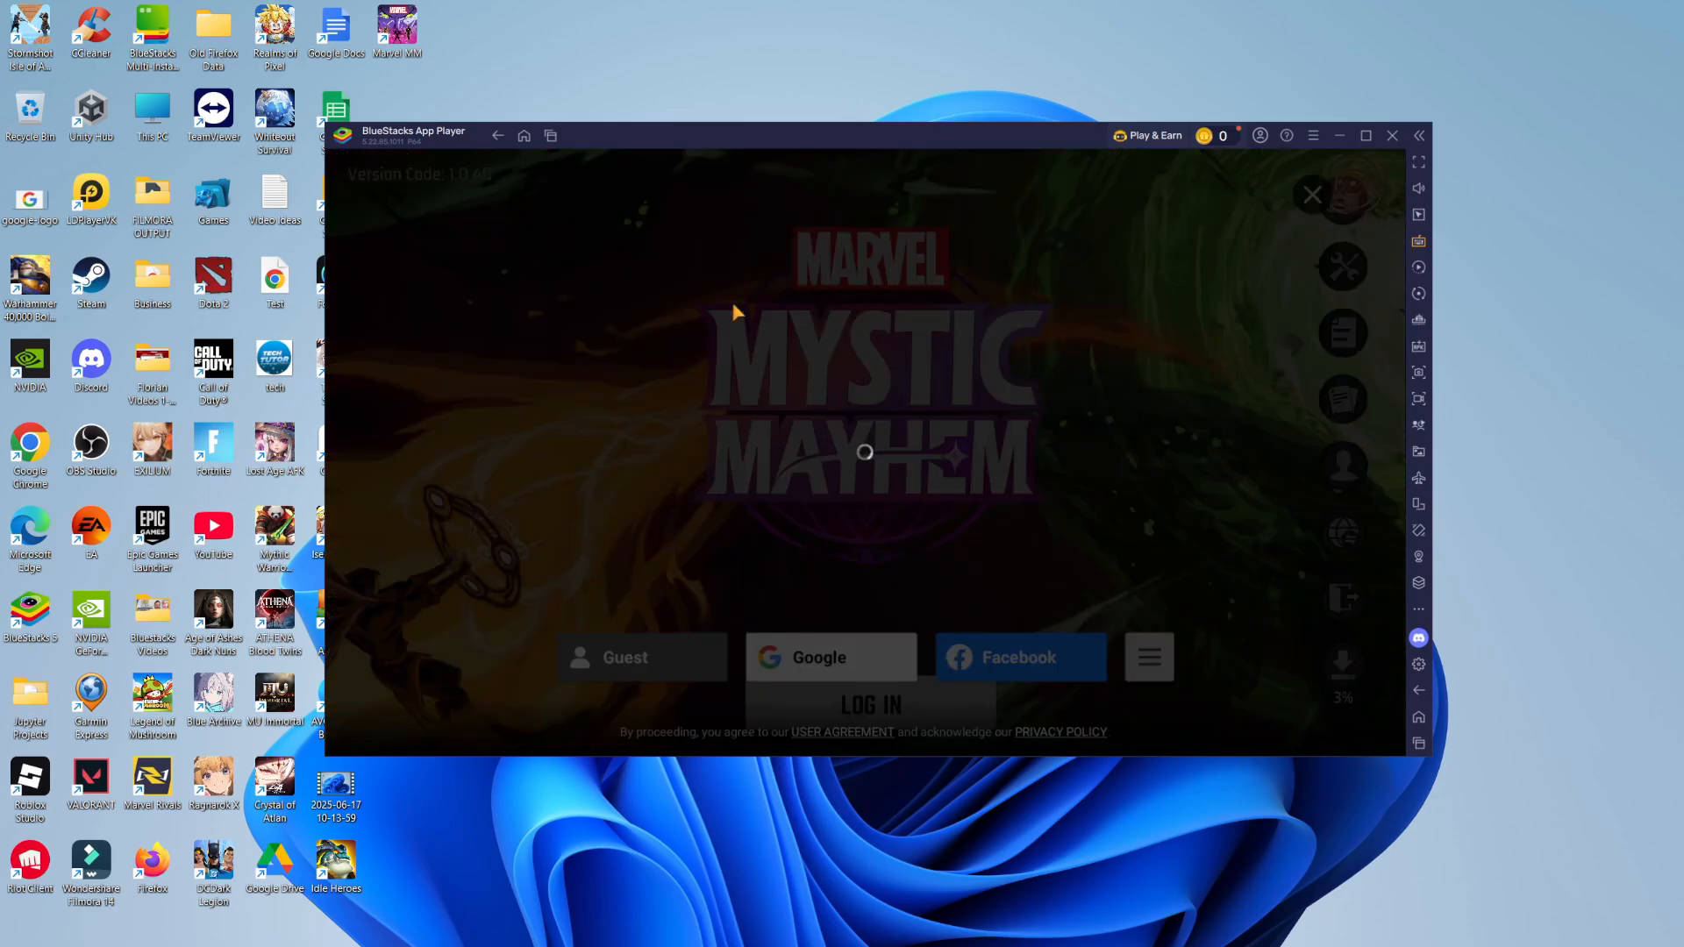
pyautogui.click(830, 658)
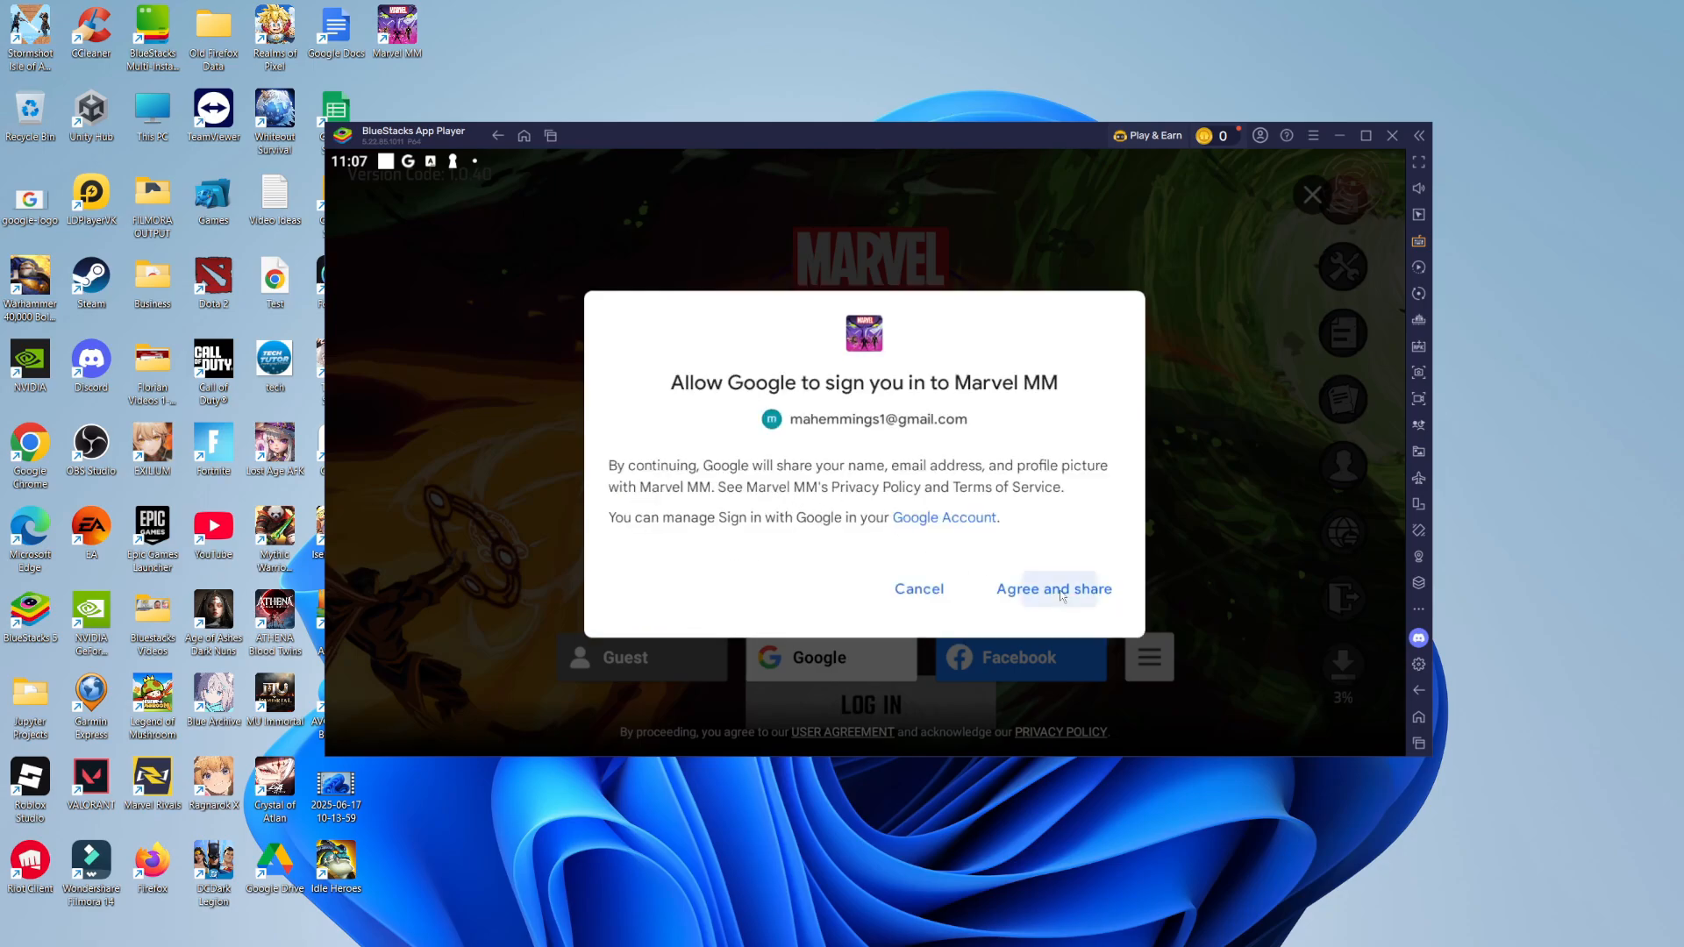
pyautogui.click(1054, 590)
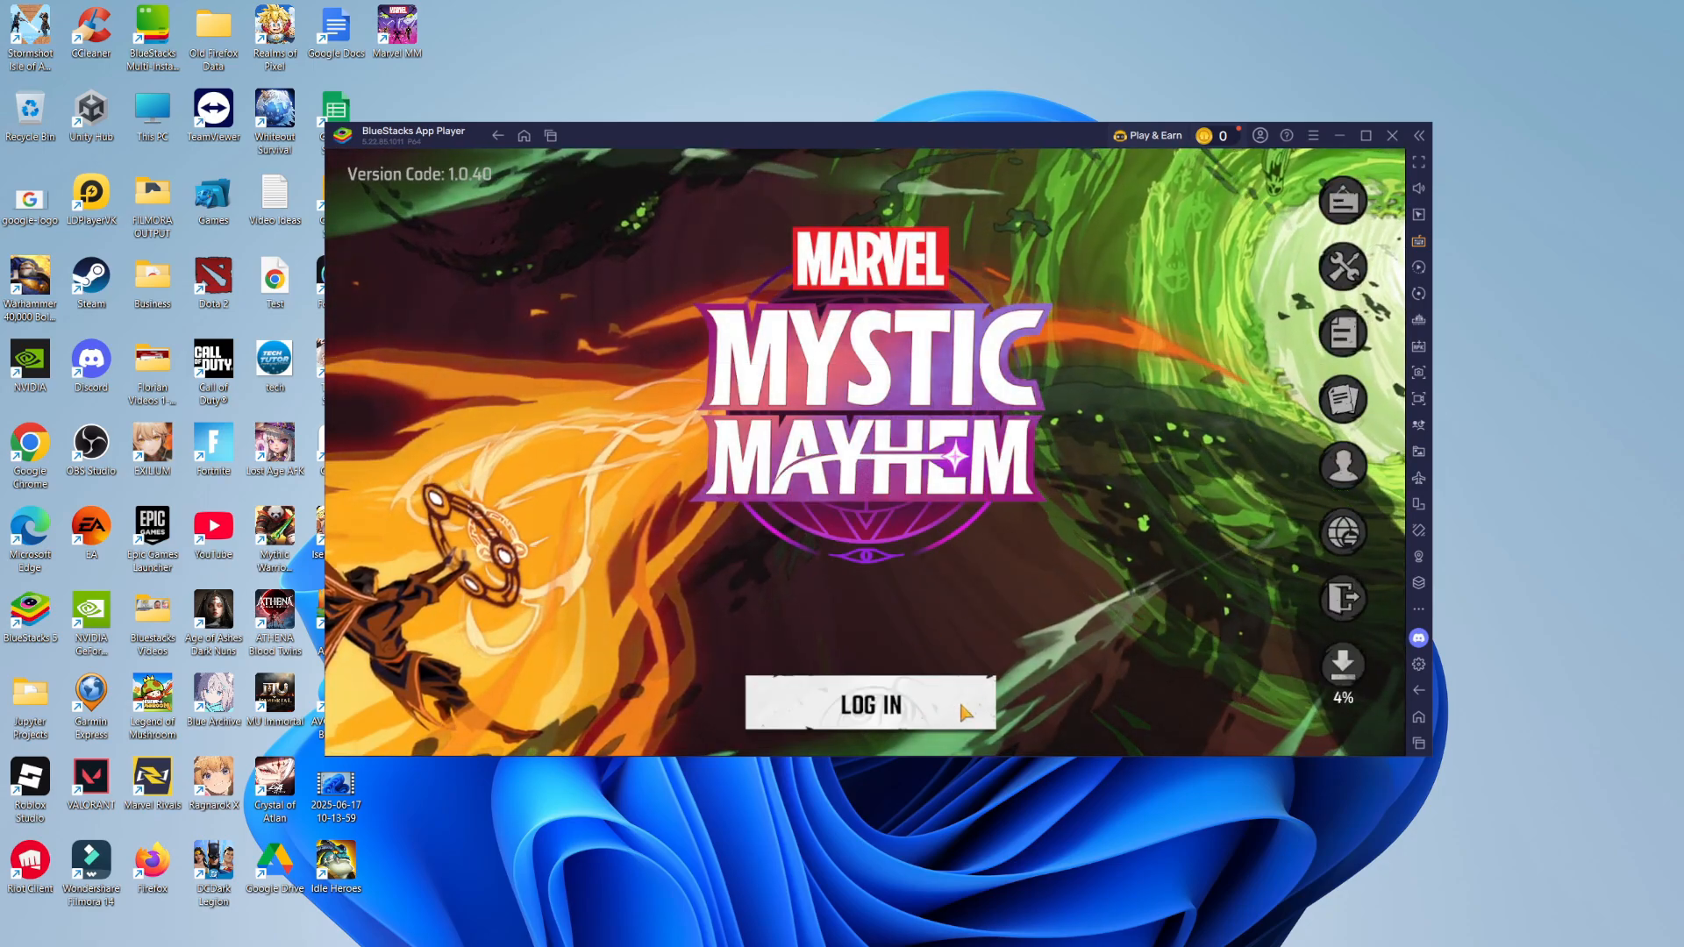
pyautogui.click(868, 705)
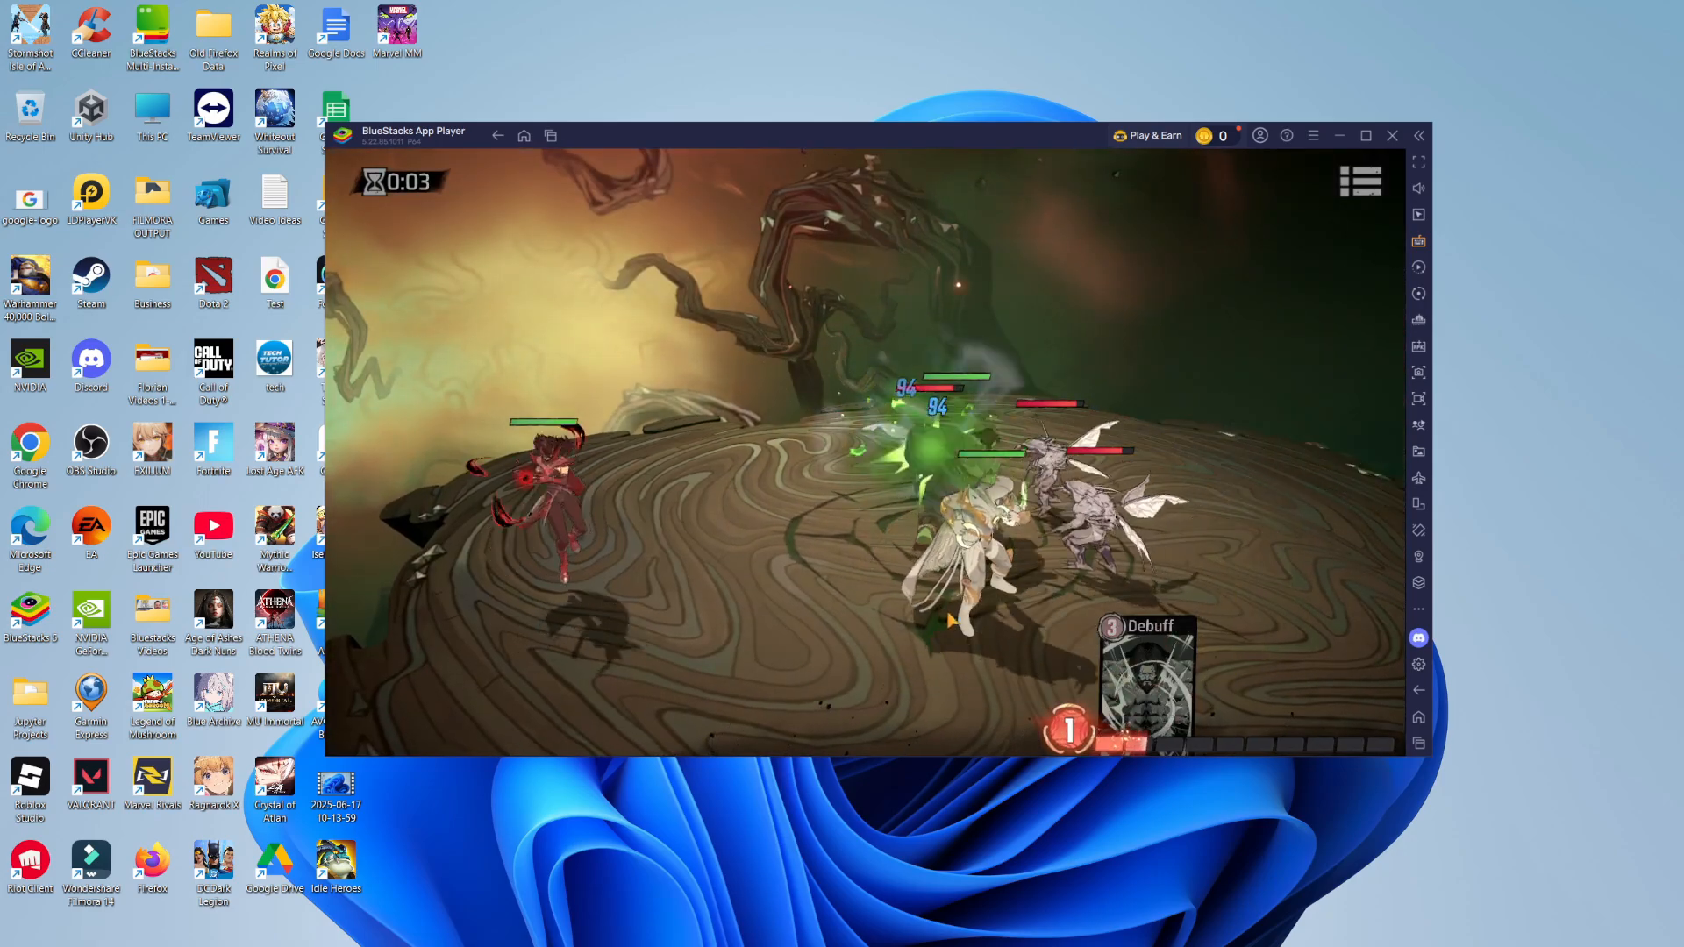
# Advance the tutorial prompt and cast the Debuff skill card on the target hex area
pyautogui.click(1148, 672)
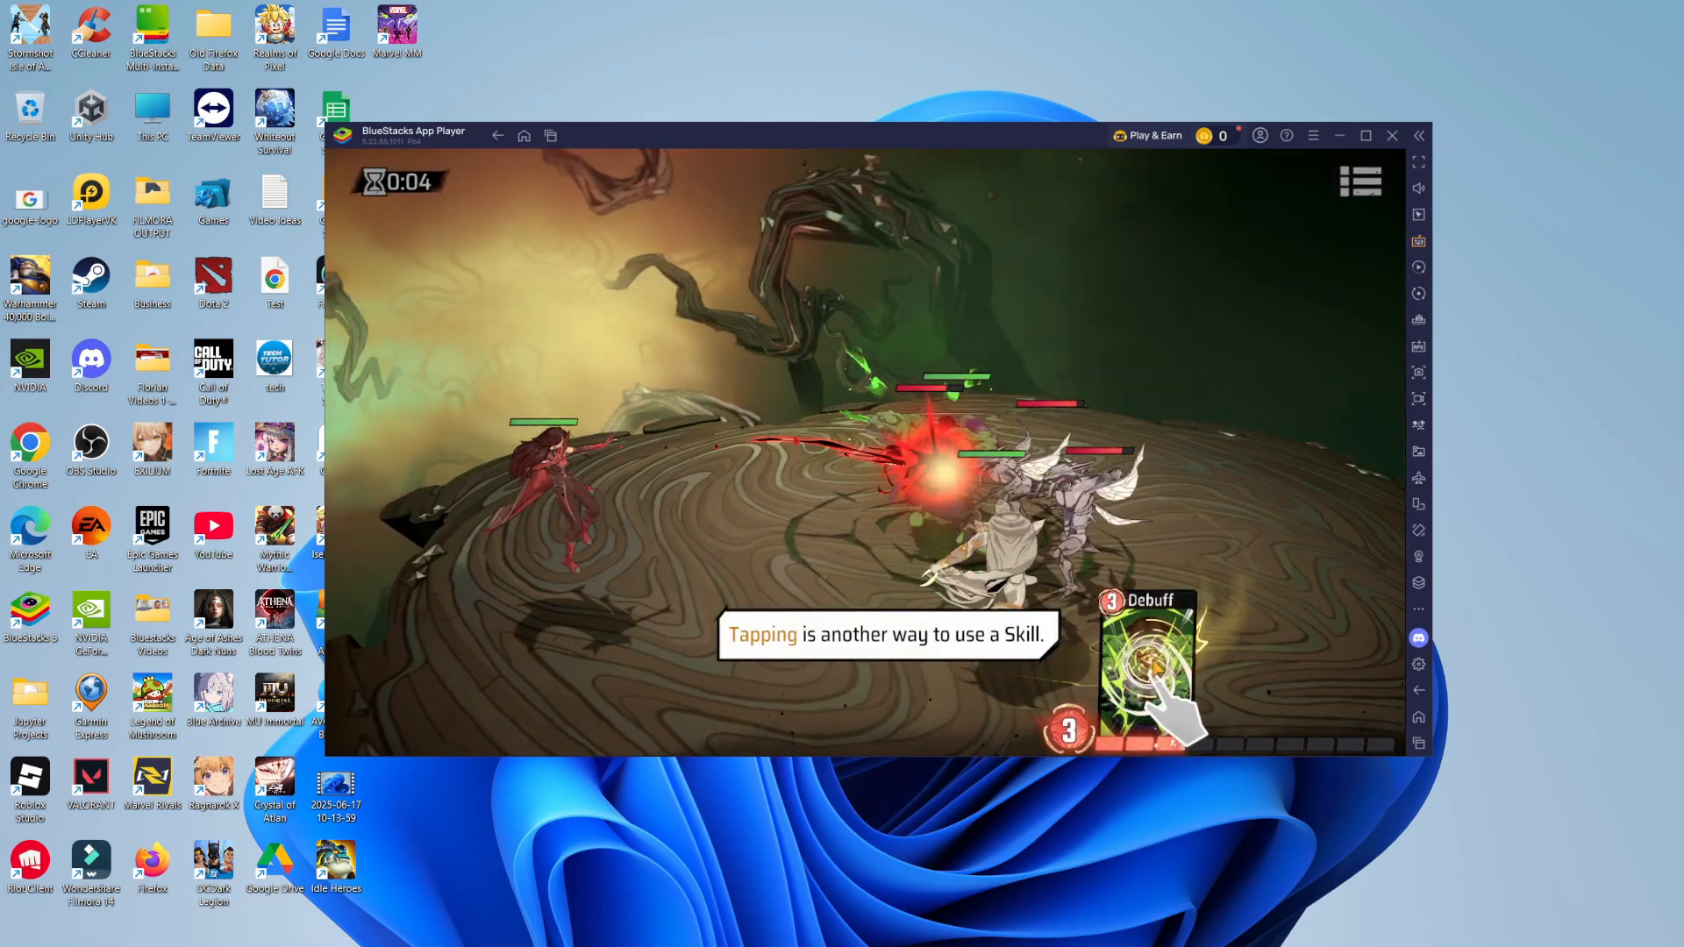
pyautogui.click(1147, 667)
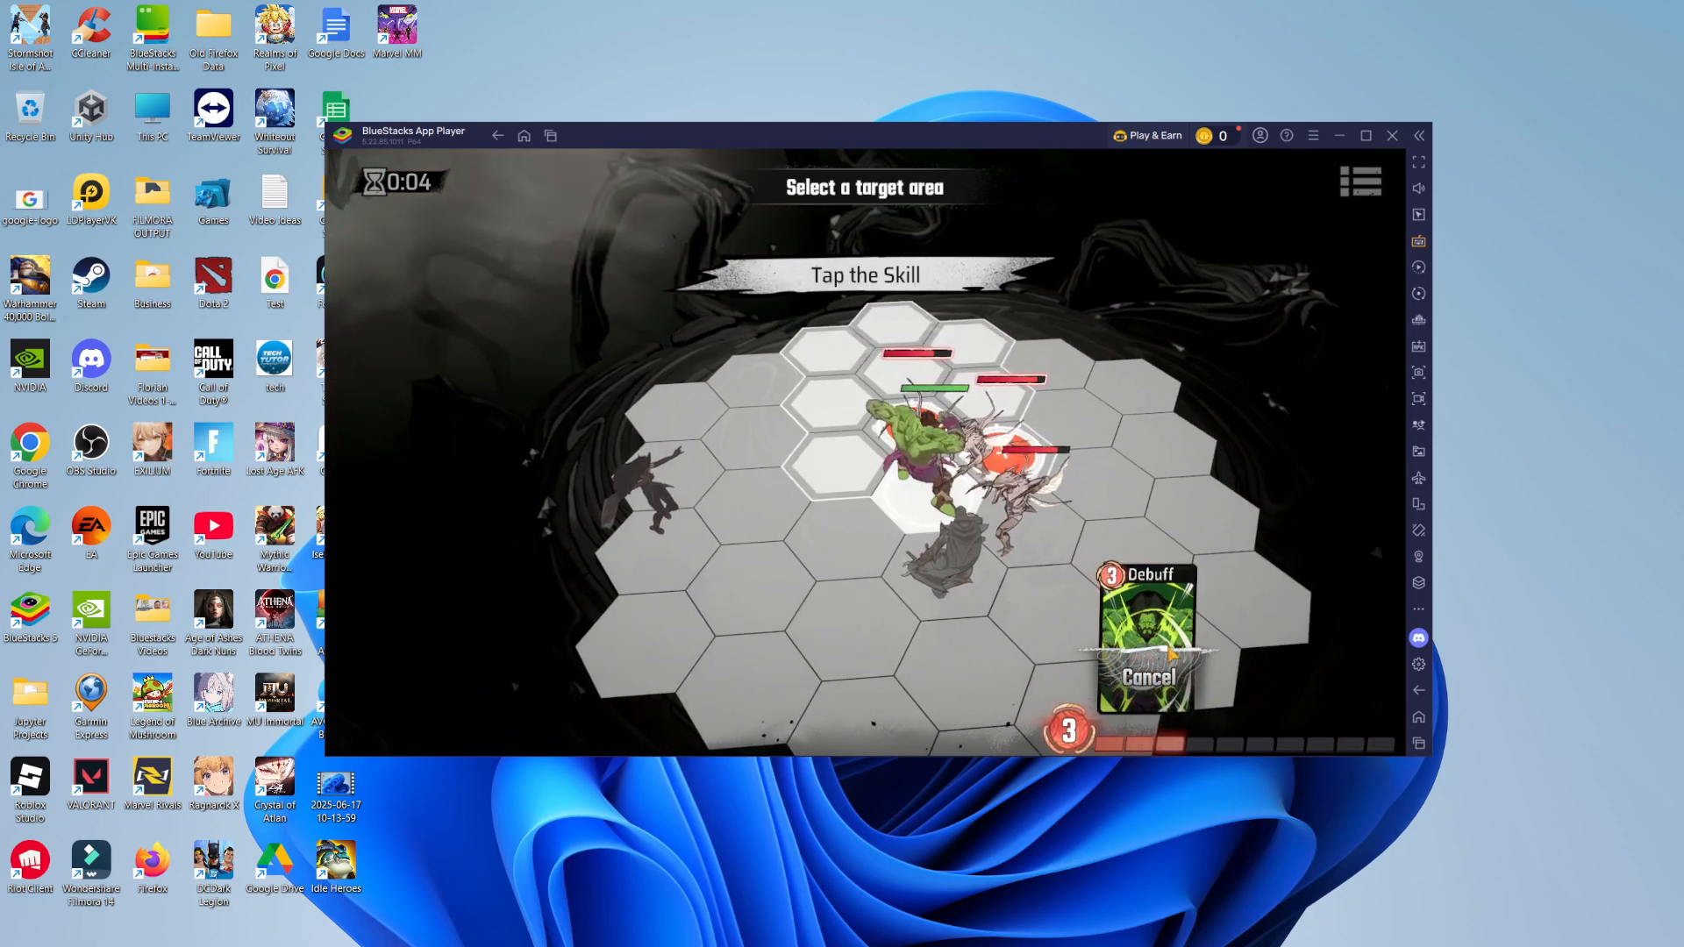
pyautogui.click(1145, 633)
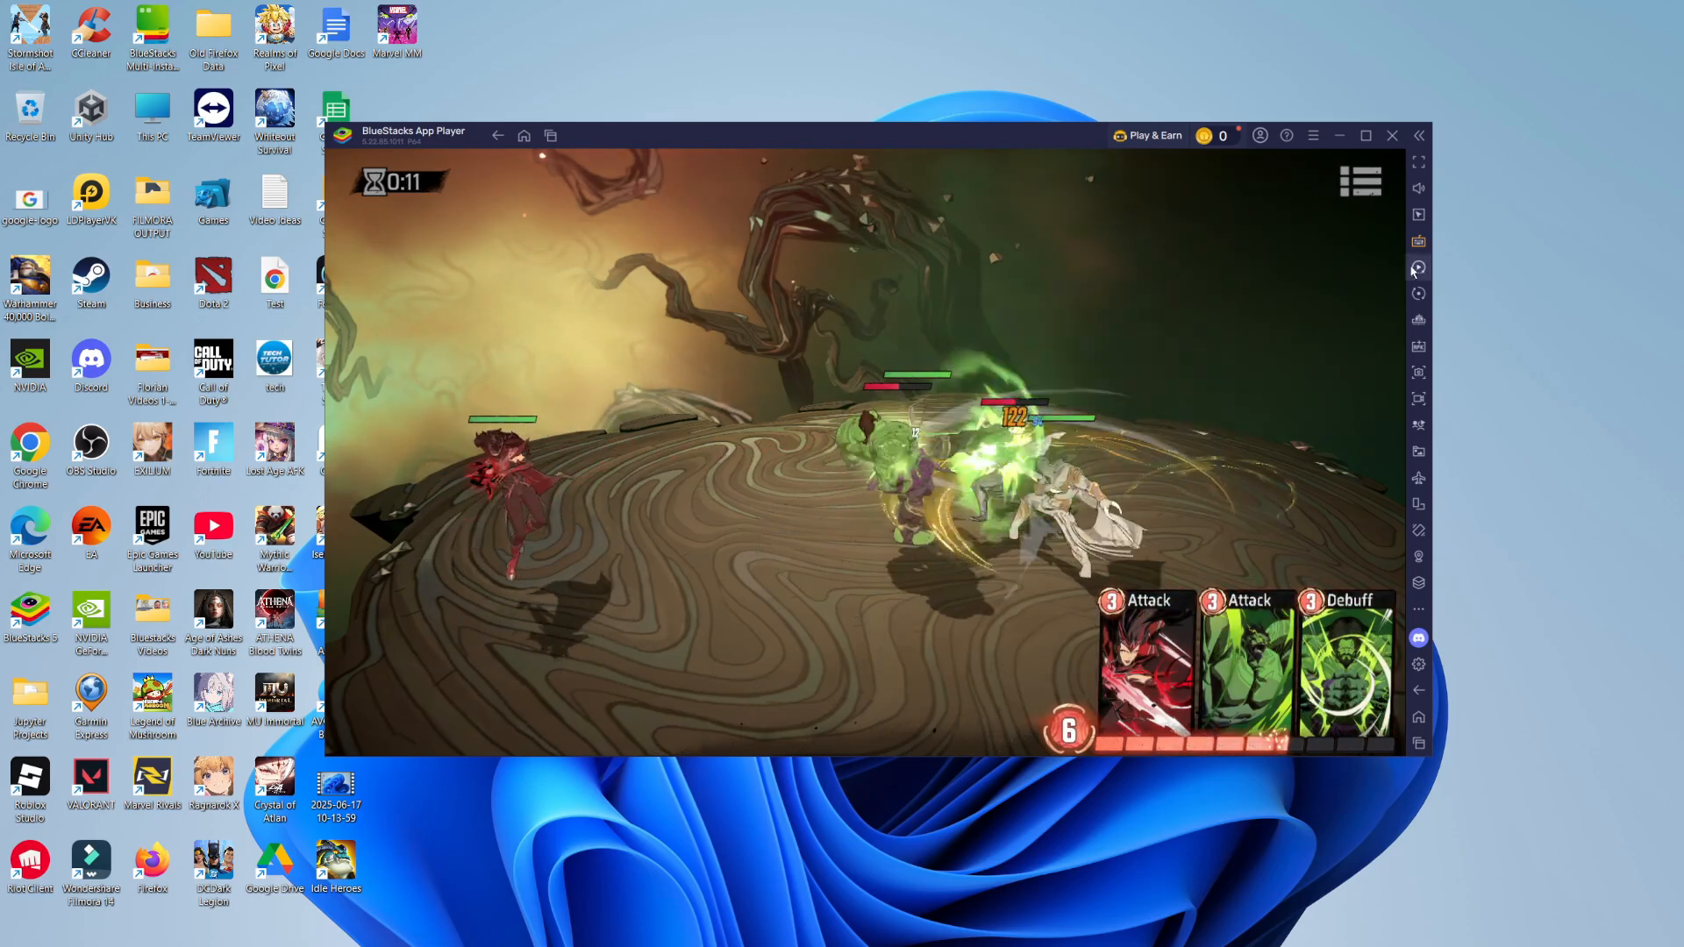
# Switch off On-screen controls in the BlueStacks Game controls settings during the battle
pyautogui.click(1418, 241)
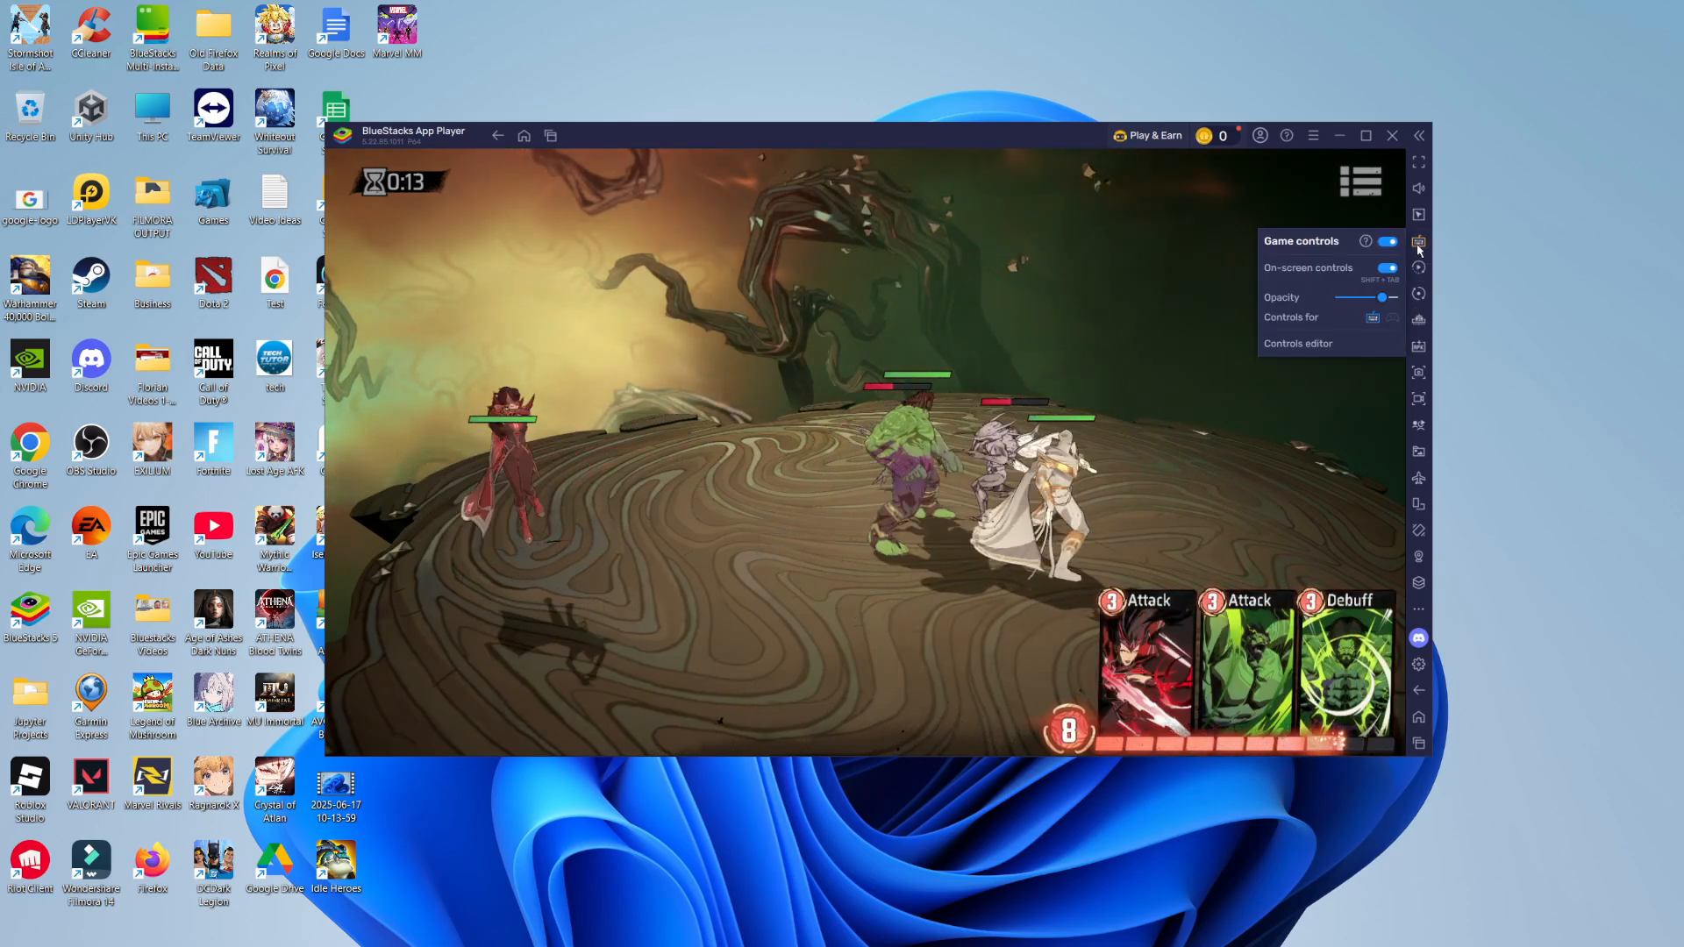
pyautogui.click(1385, 266)
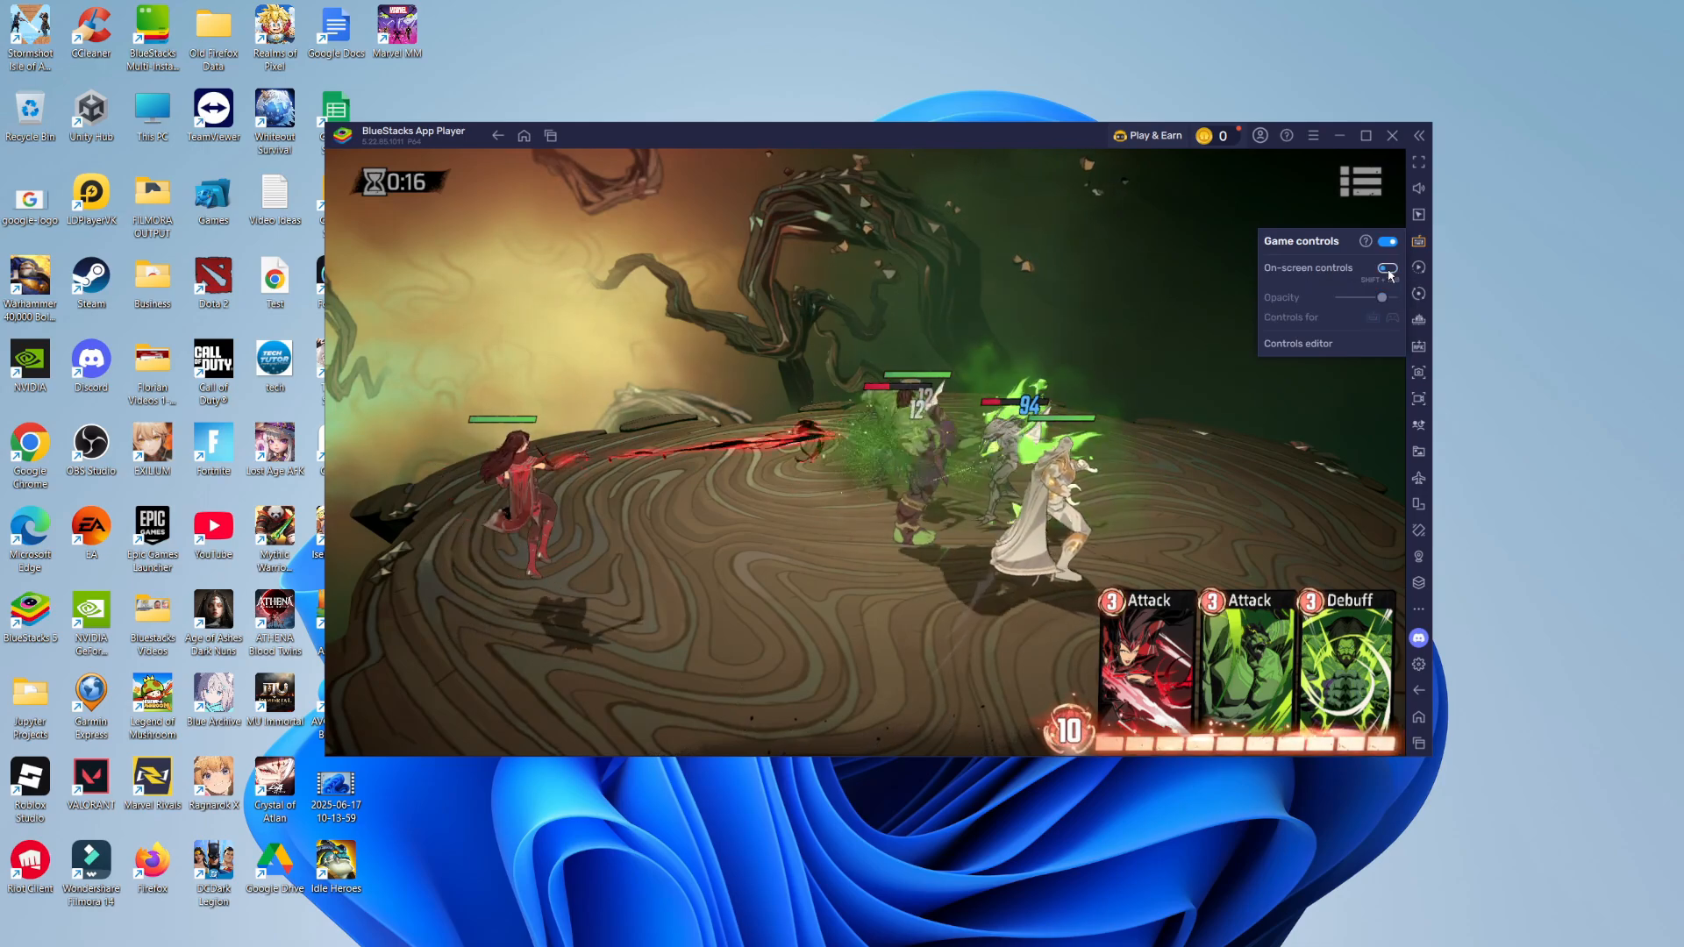
pyautogui.click(1386, 267)
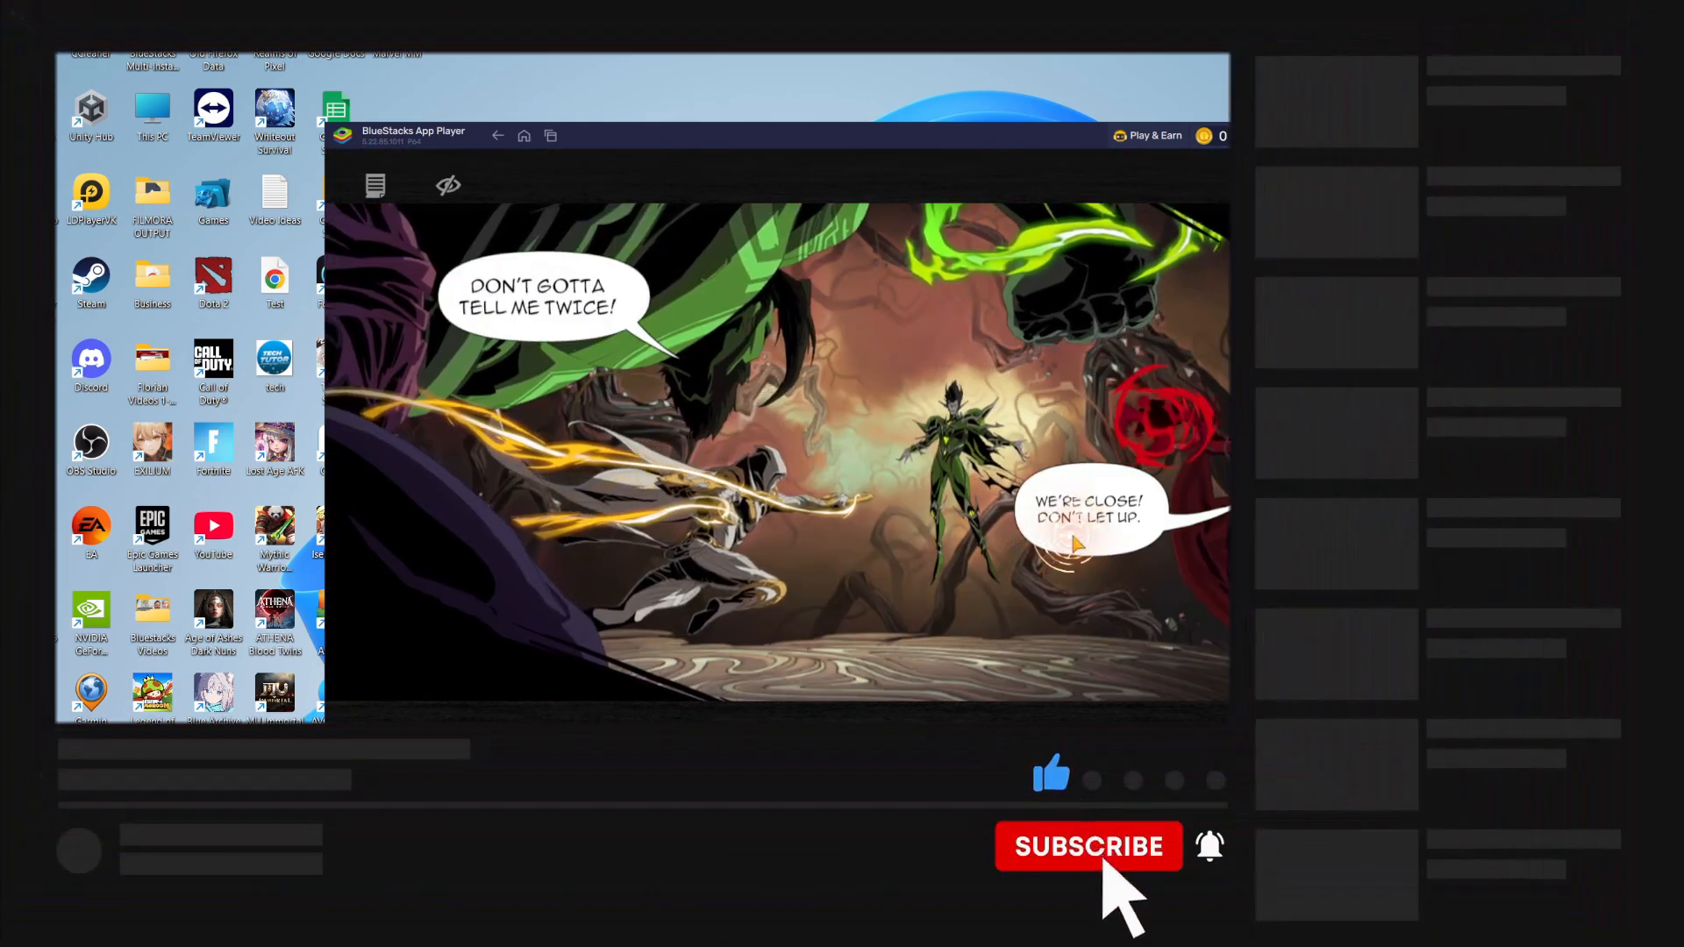
# Advance the post-battle story comic to the next panel with the villain speaking
pyautogui.click(1087, 848)
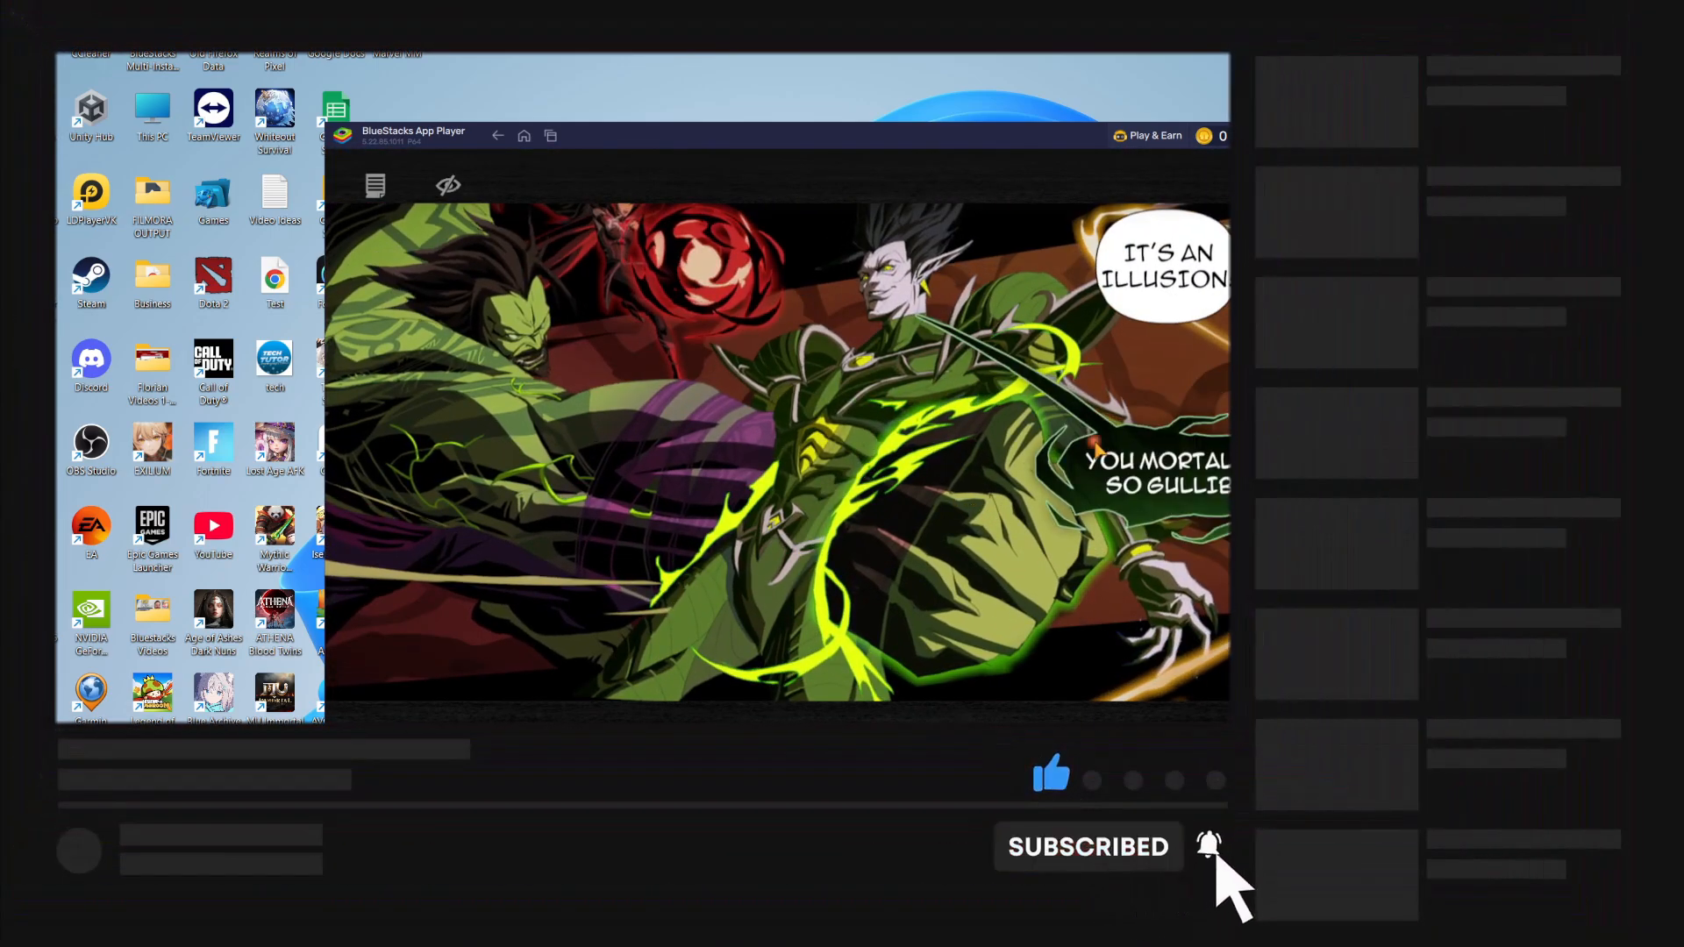